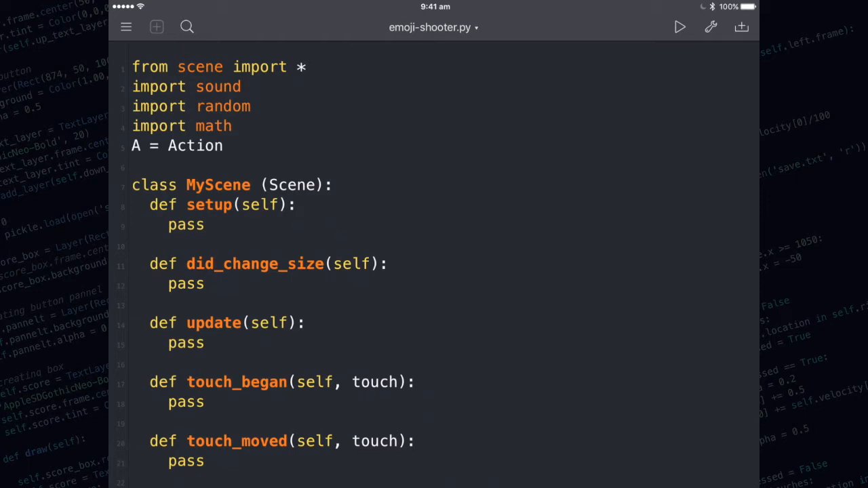
Replace setup's pass with a 'grid of emojis' comment and nested loops over range(4) and range(12)
double_click(186, 225)
type("# draw")
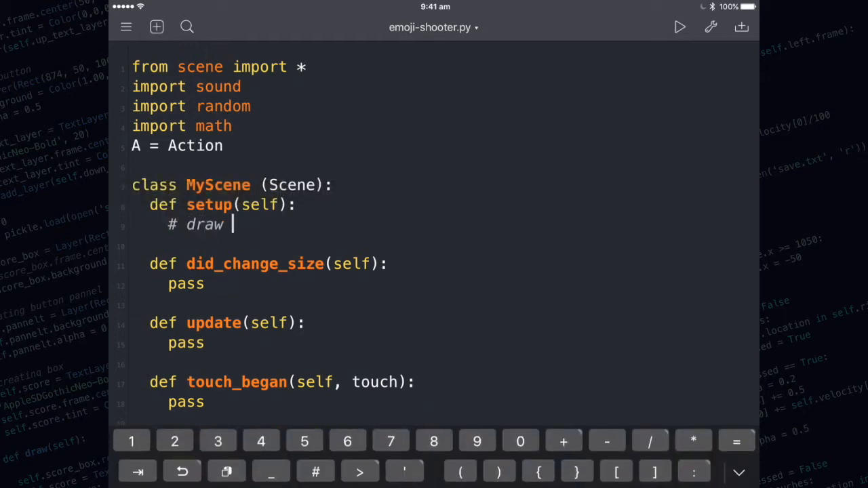
type("grid of e")
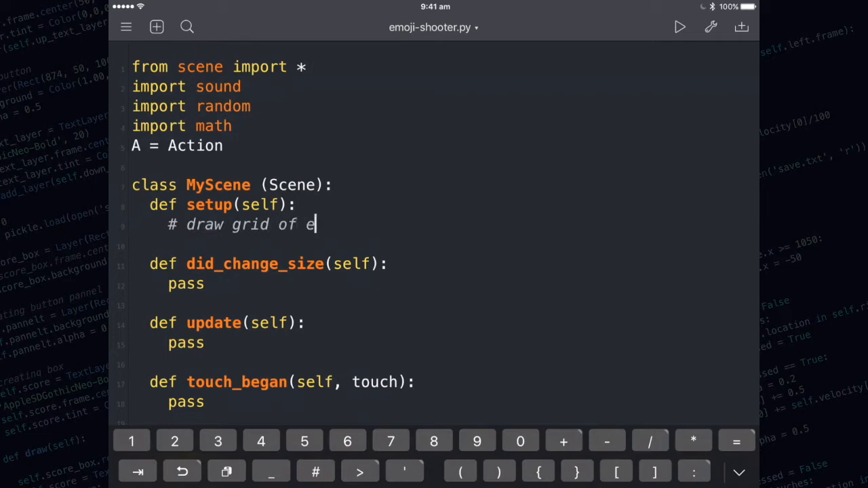
type("mojis")
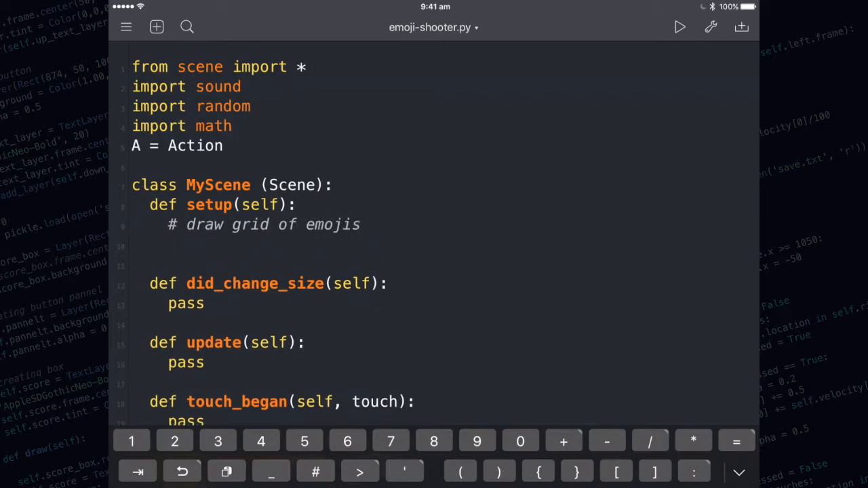
type("for y in range(4):")
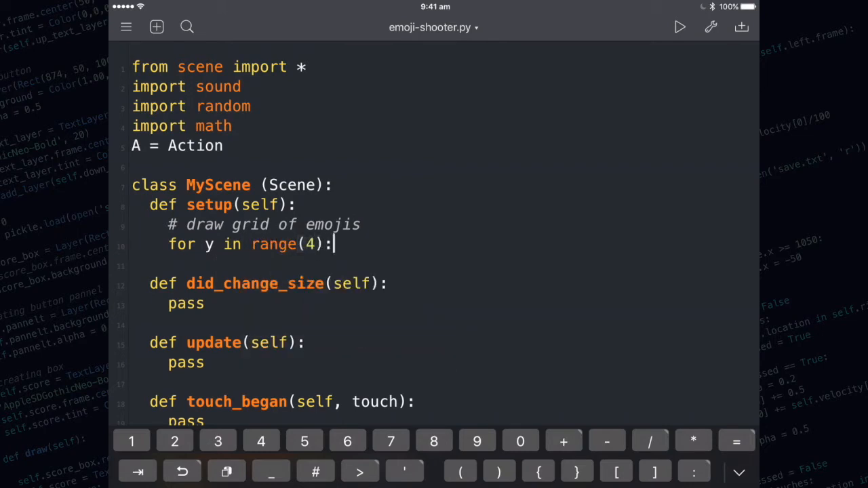
type("for x in range(12):")
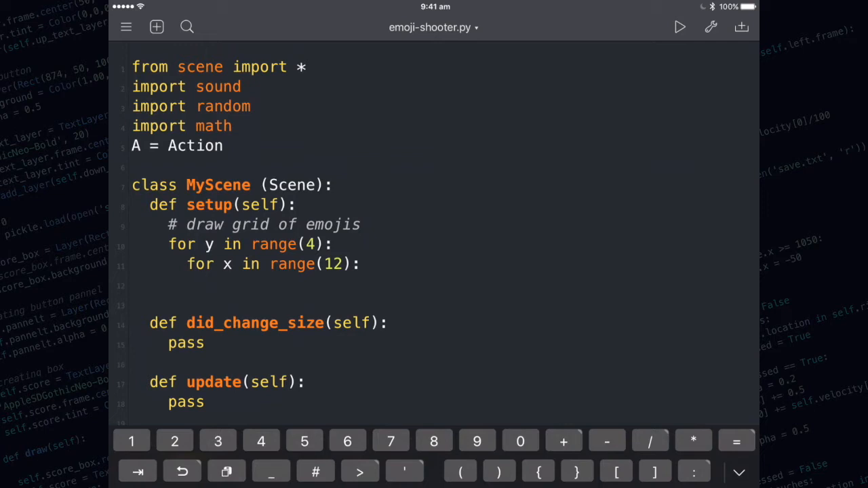
Begin the new_emoji = SpriteNode assignment inside the loops
type("n")
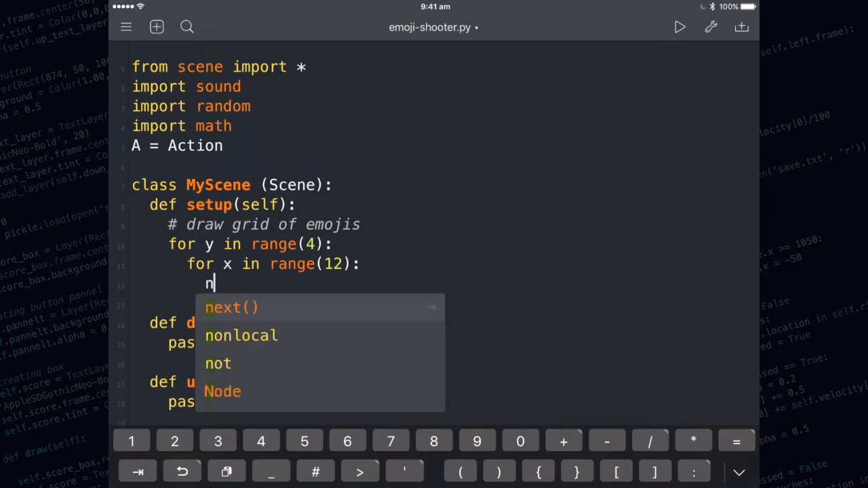
type("ew_emoji")
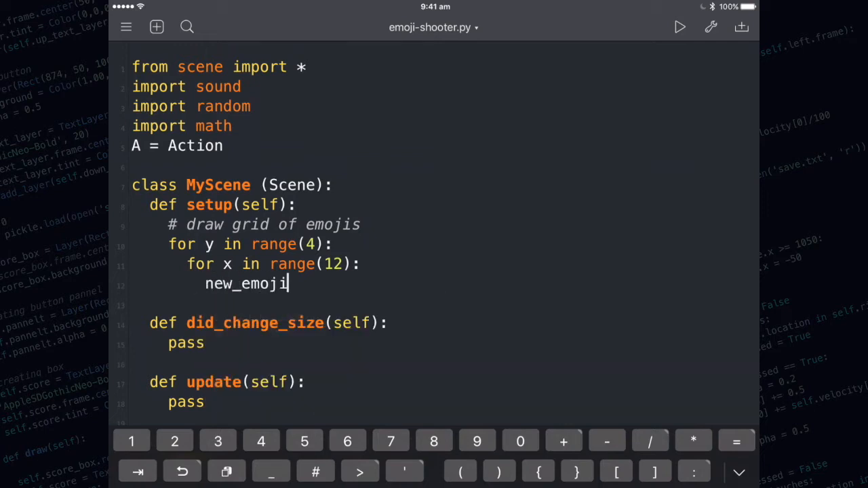
type("= SpriteN")
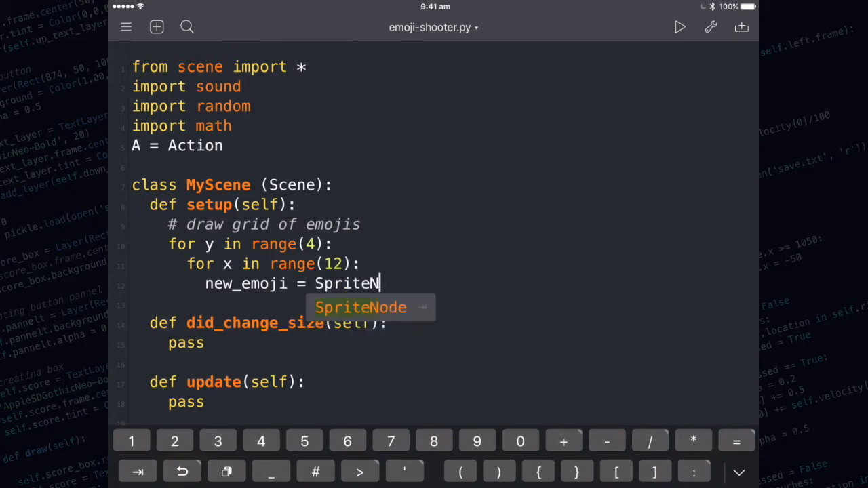
Give the sprite the built-in 'emj:Banknote' image from the Emoji collection
left_click(361, 306)
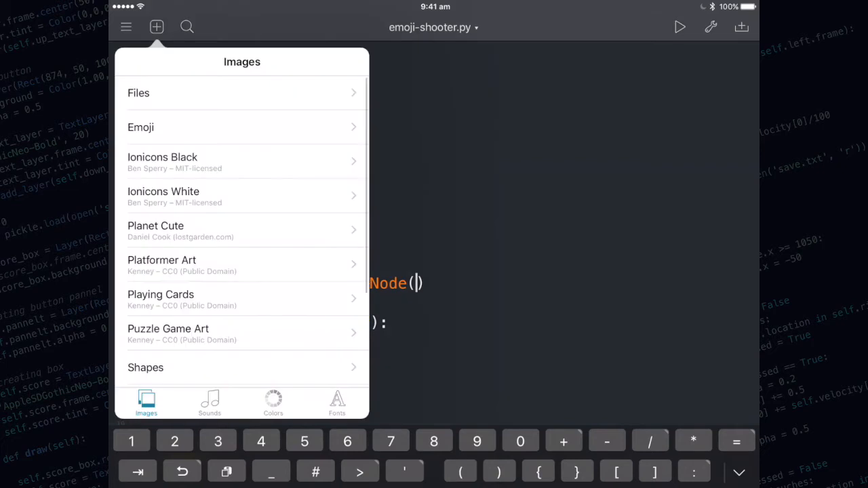
left_click(141, 128)
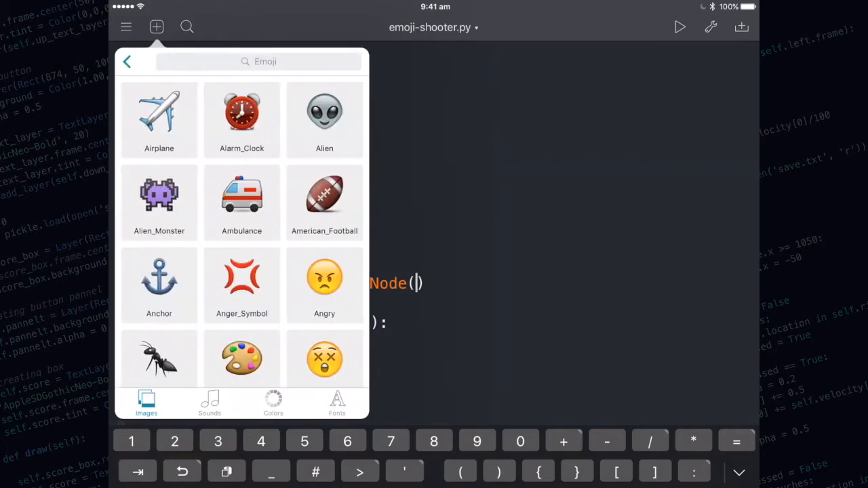
scroll("down", 3)
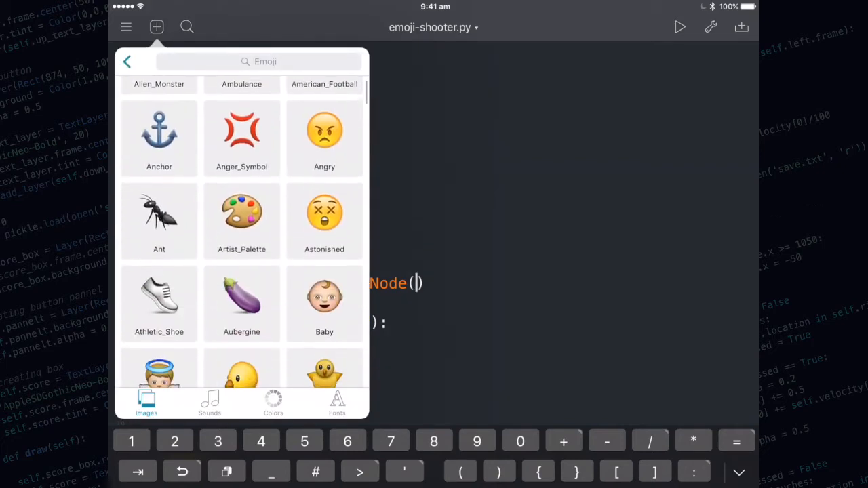
scroll("down", 3)
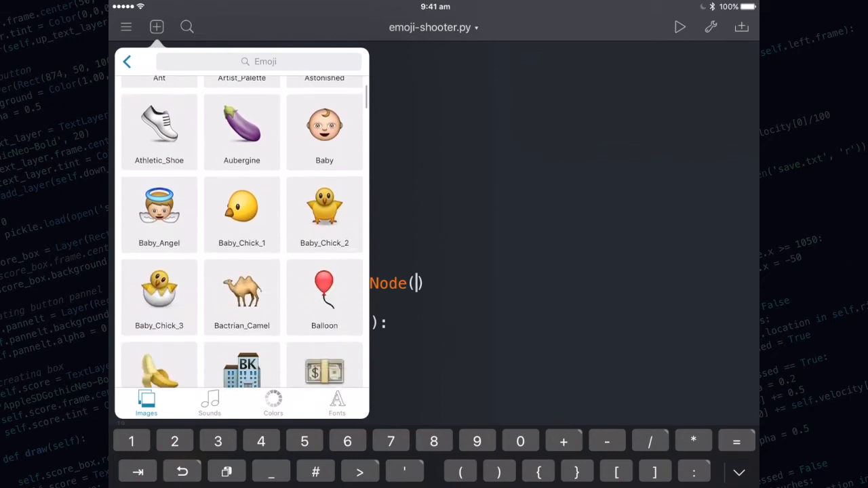
scroll("down", 3)
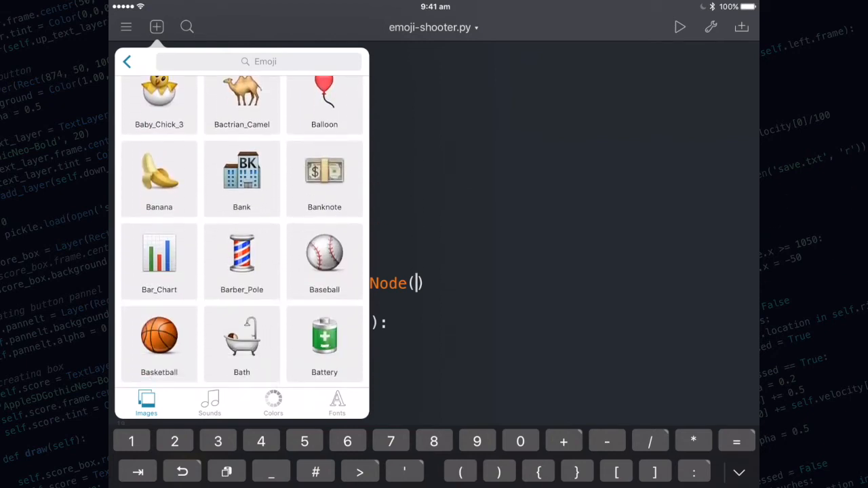
left_click(324, 171)
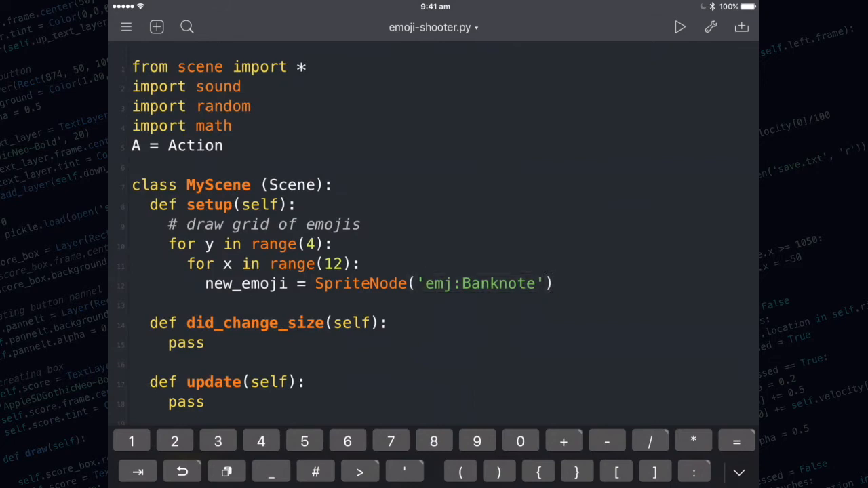
Set new_emoji.position to (x * 80, y * 80)
key("return")
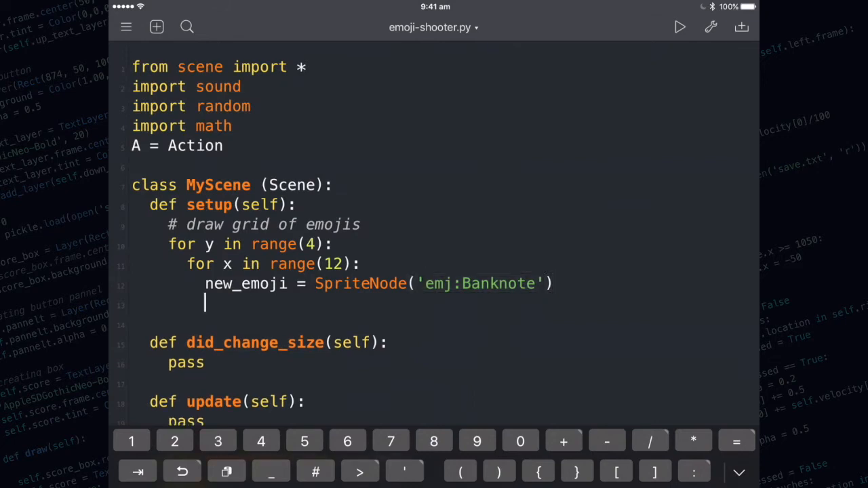
type("new_emoji.")
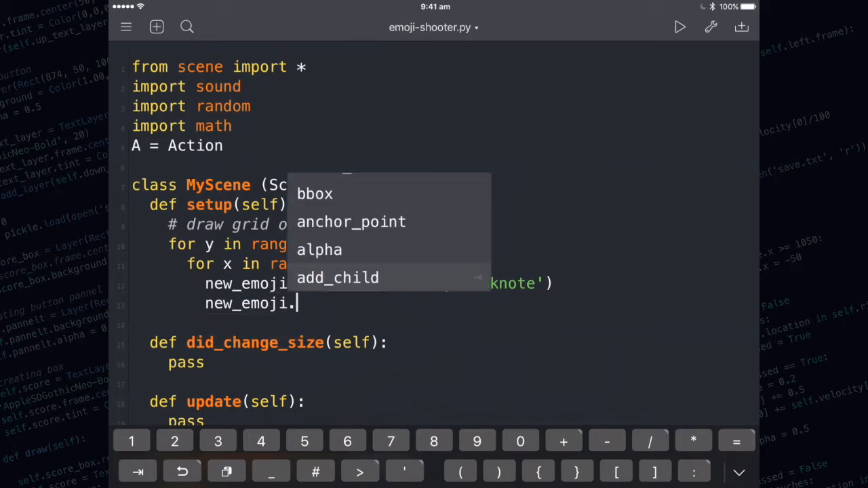
type("position = (")
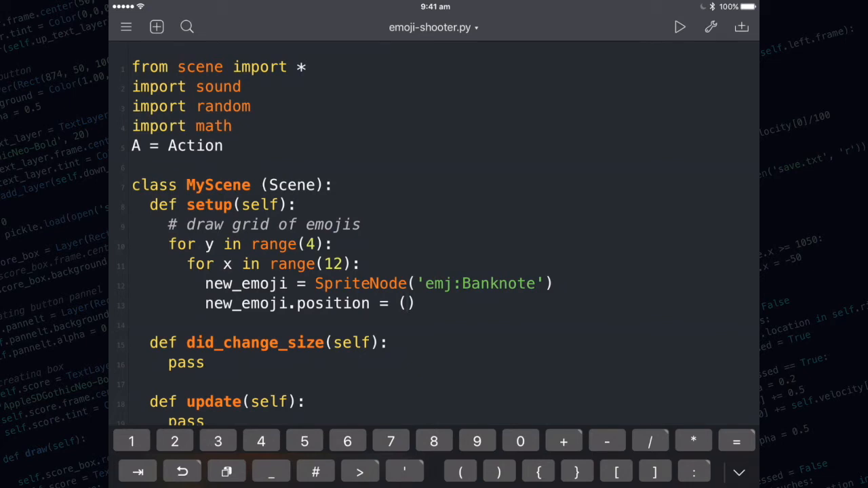
left_click(406, 304)
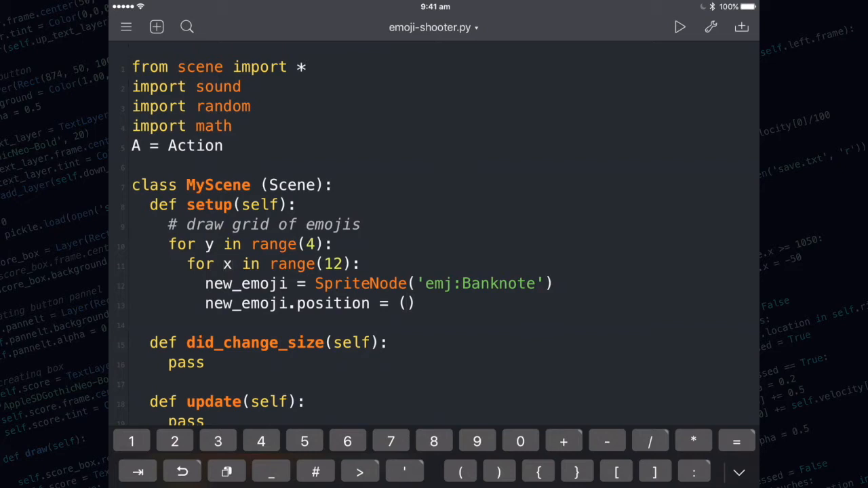
type("x *")
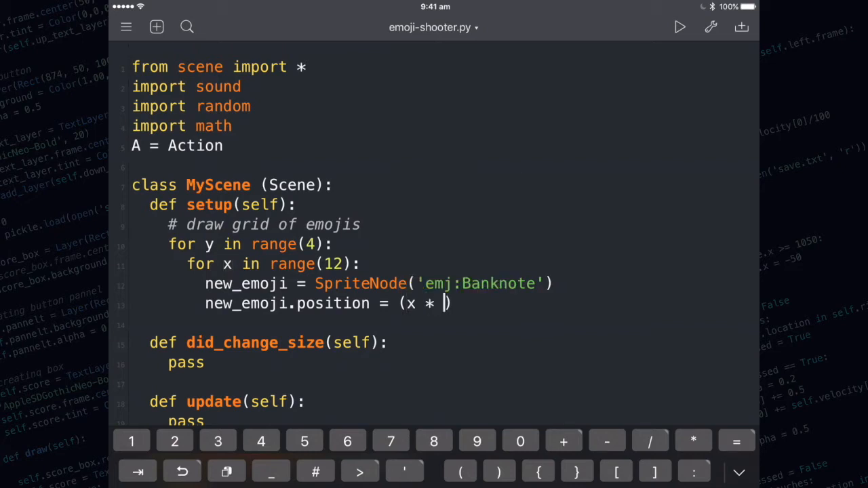
type("80")
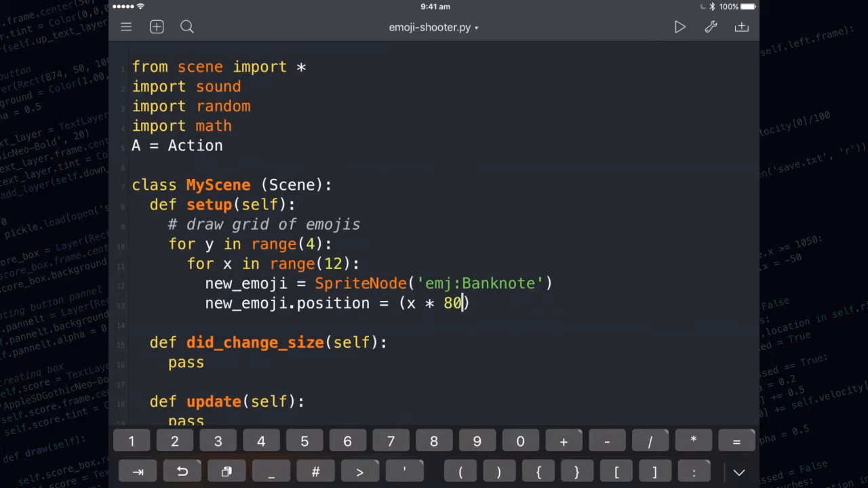
type(",")
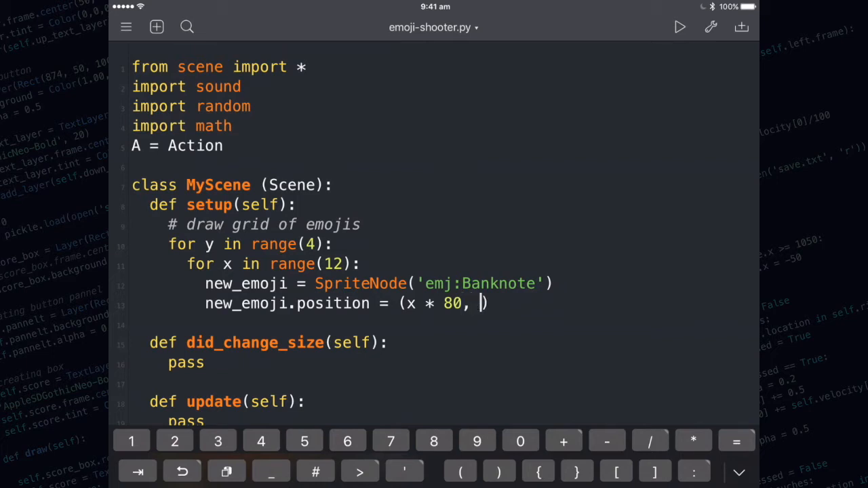
type("y * 80")
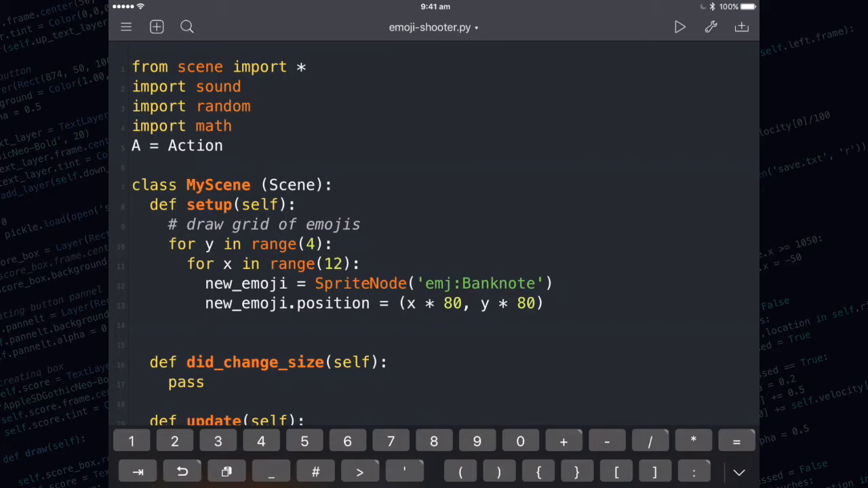
Add the sprite to the scene with self.add_child(new_emoji)
type("self")
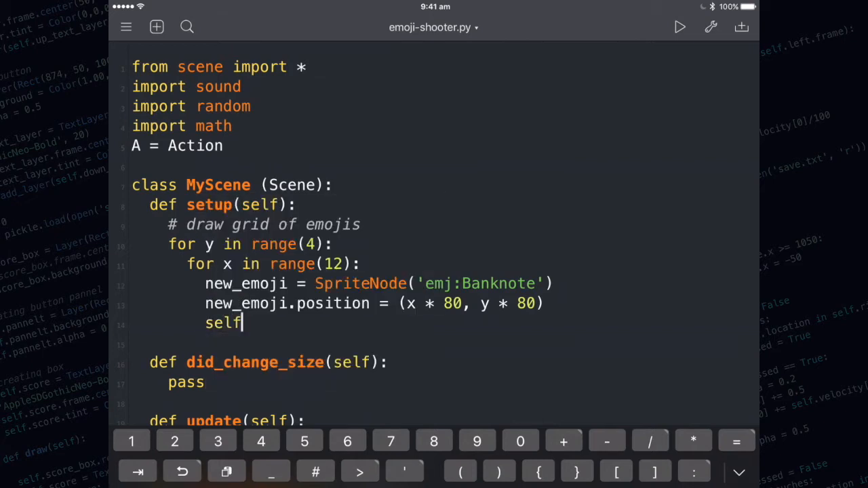
type(".add_")
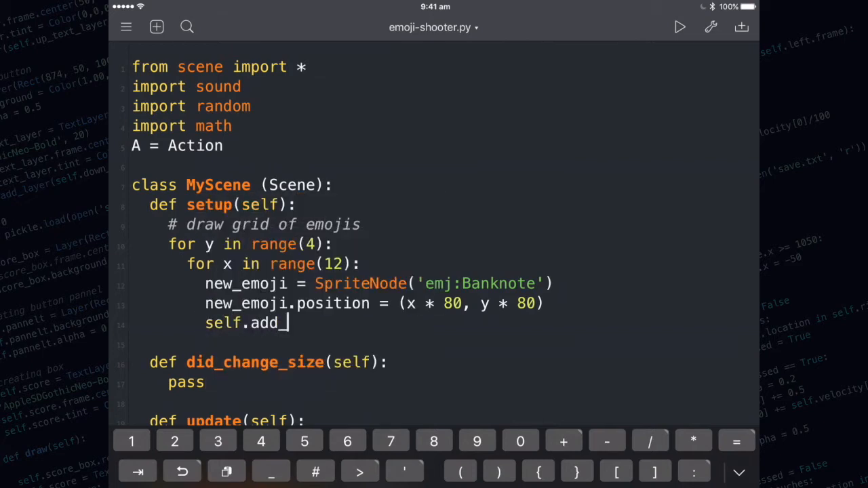
type("child(new")
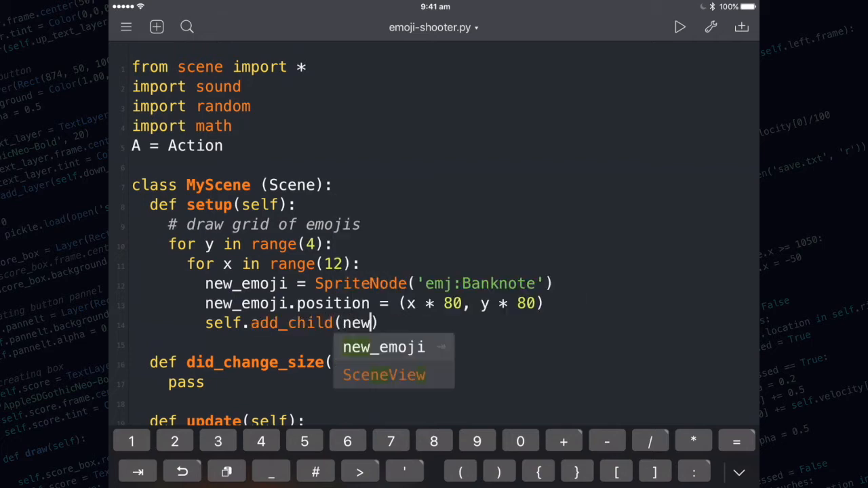
left_click(384, 347)
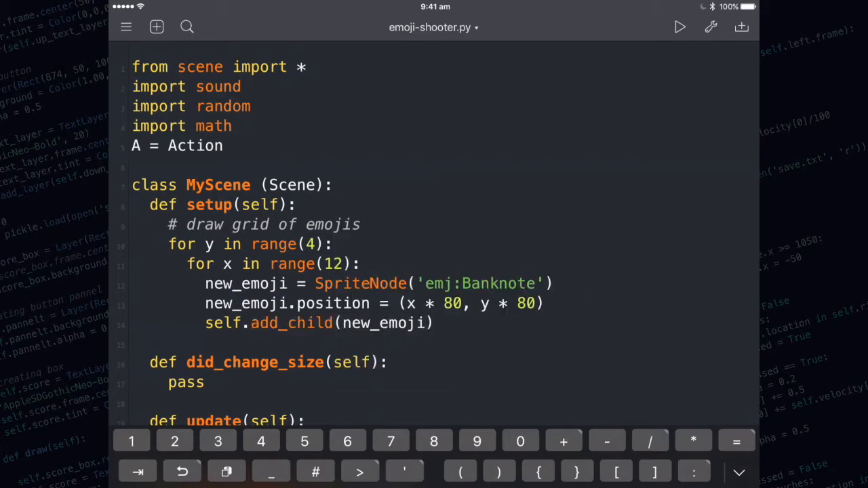
Offset the position to (x * 80 + 64, y * 80 + 470)
left_click(426, 323)
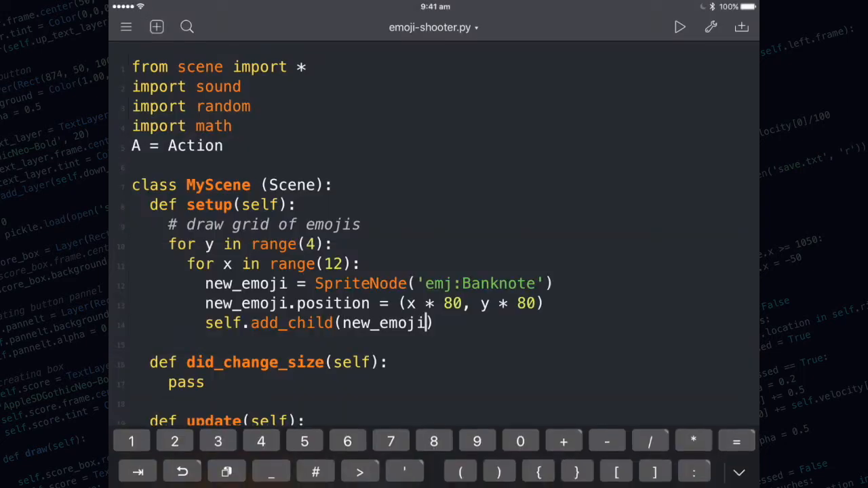
left_click(464, 304)
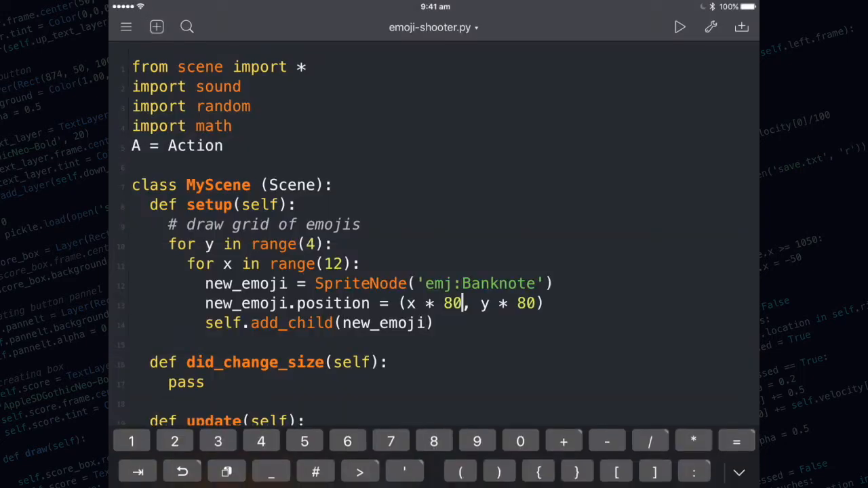
type("+ 64")
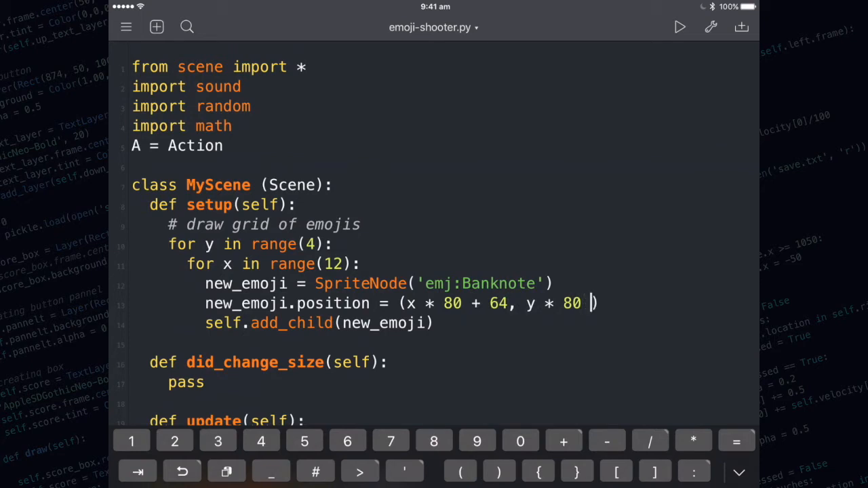
type("+ 470")
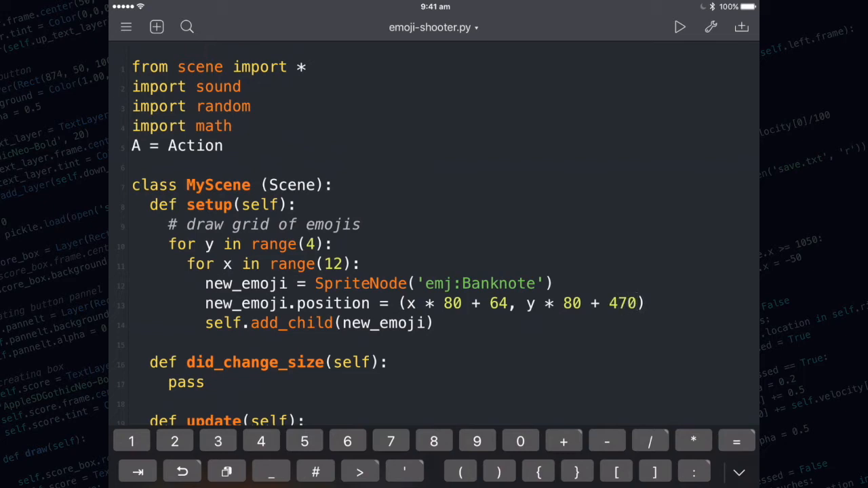
left_click(679, 27)
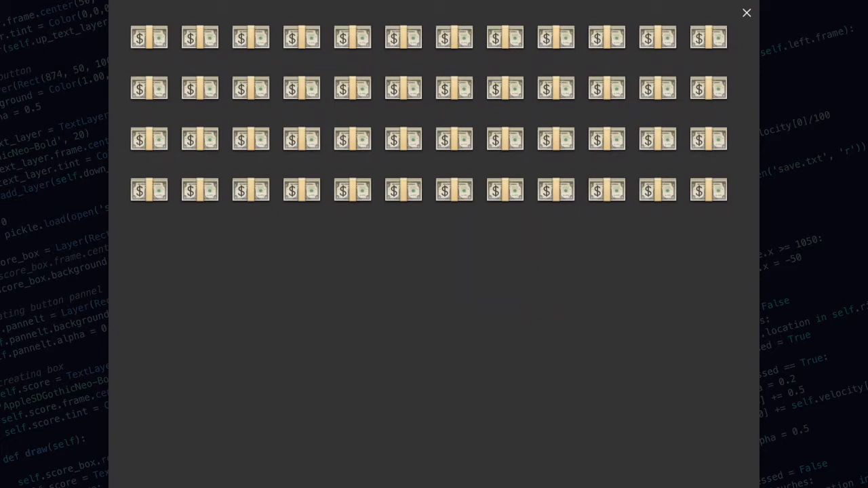
left_click(746, 12)
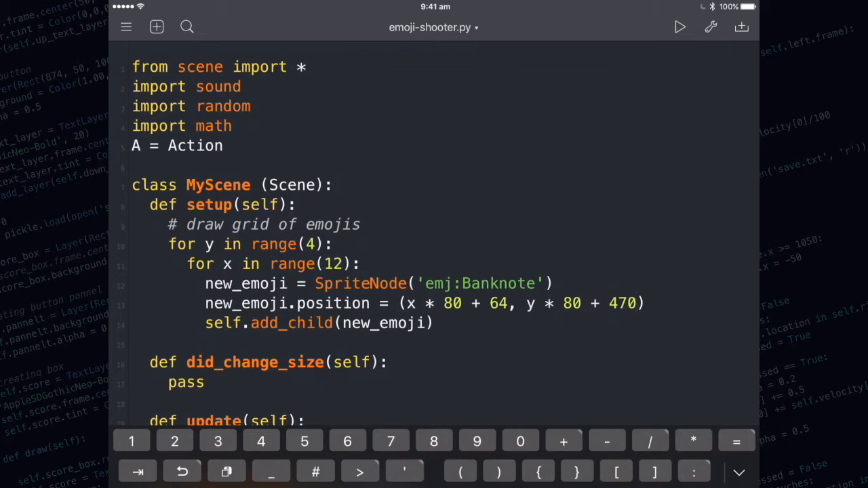
Create an empty self.emojis = [] list at the top of setup
left_click(635, 304)
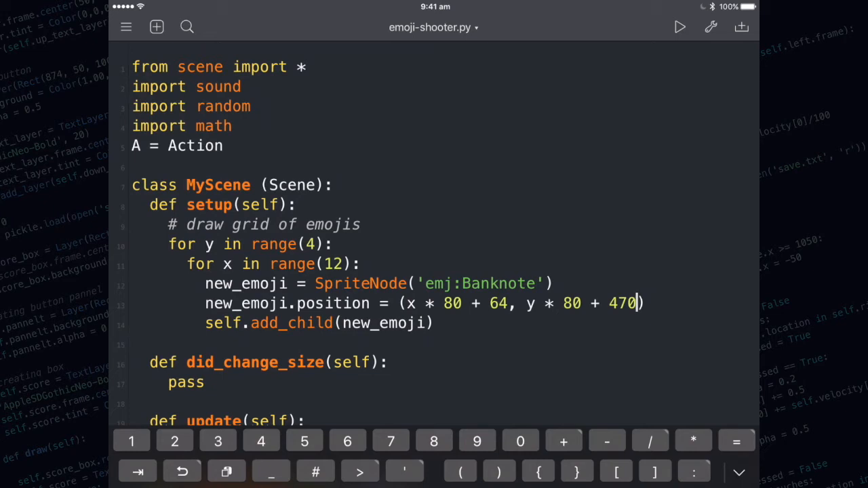
left_click(295, 204)
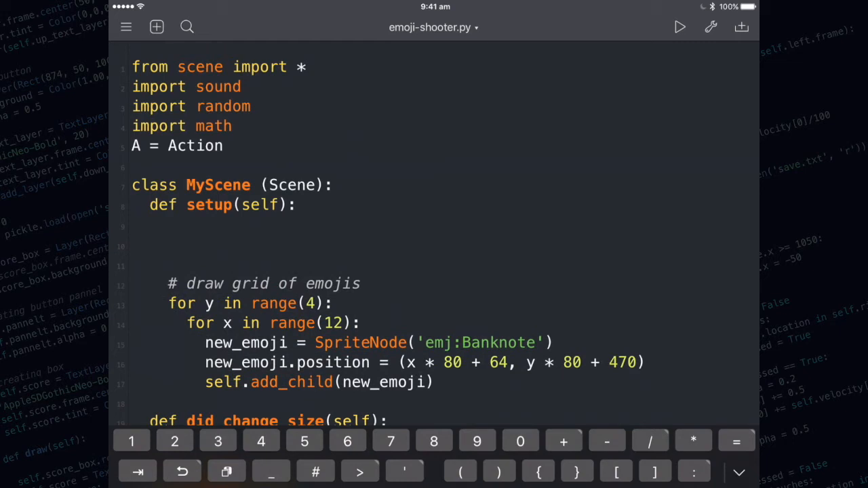
left_click(168, 243)
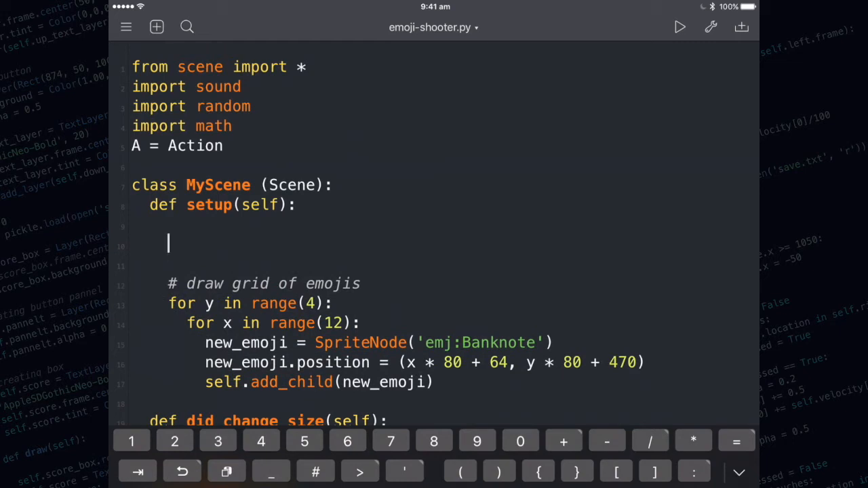
type("#")
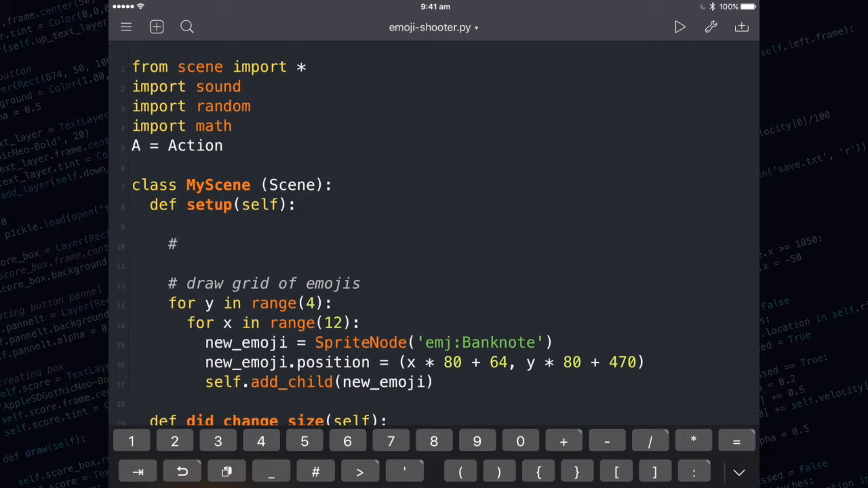
type("self.emojis =")
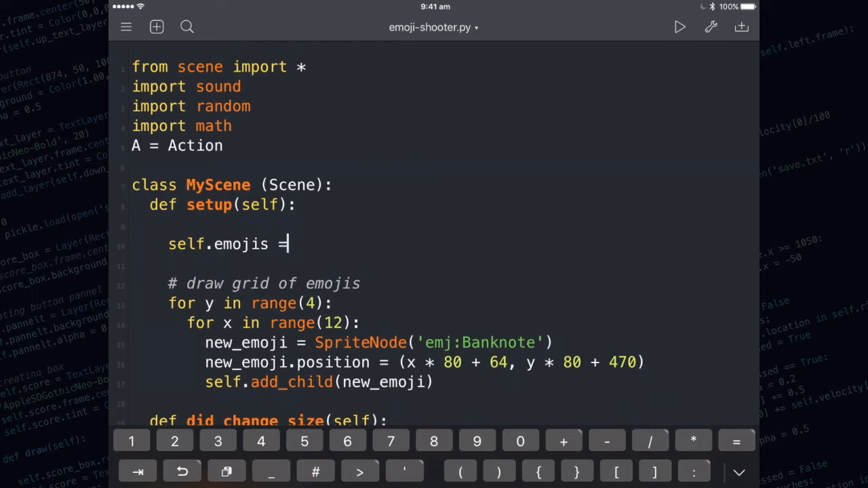
type("[]")
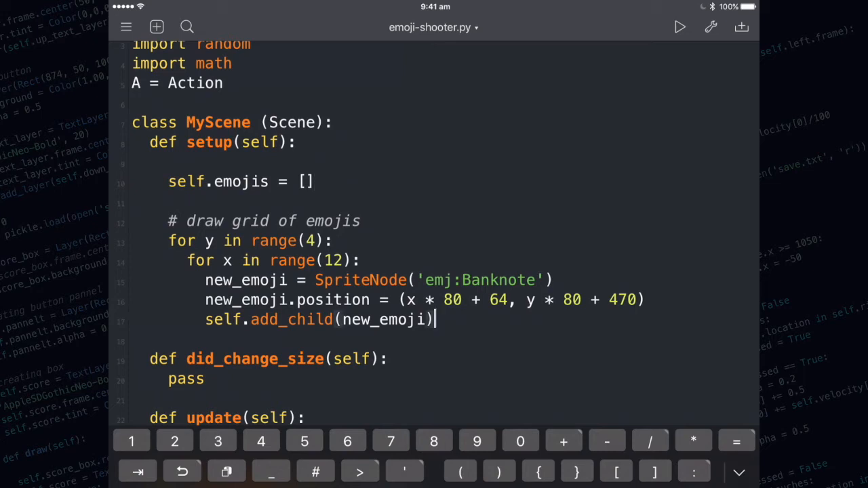
Append each new_emoji to self.emojis and run the scene to check the grid
key("return")
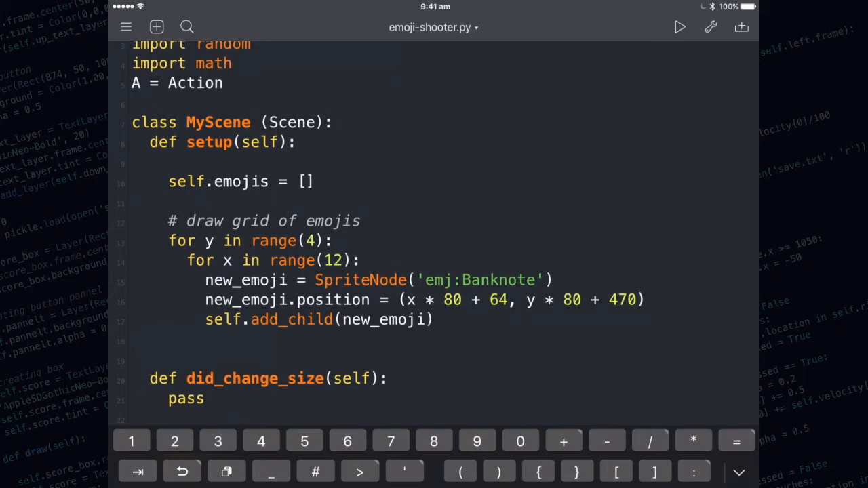
type("self.emojis")
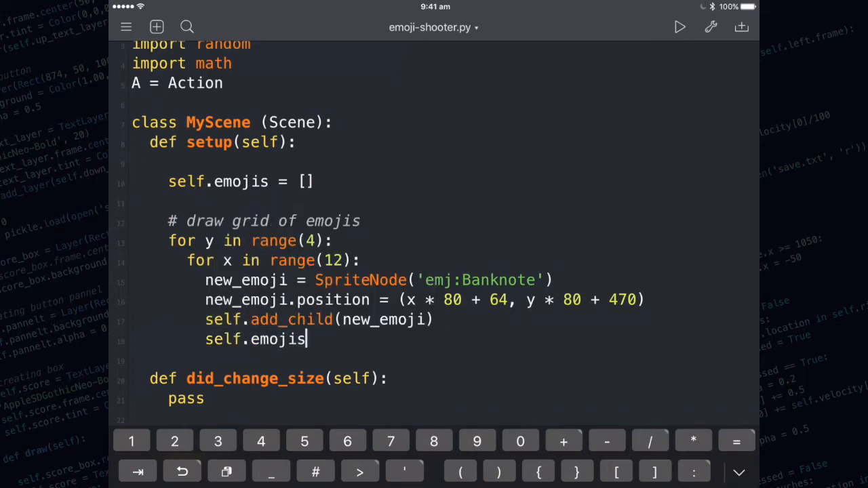
type(".append(")
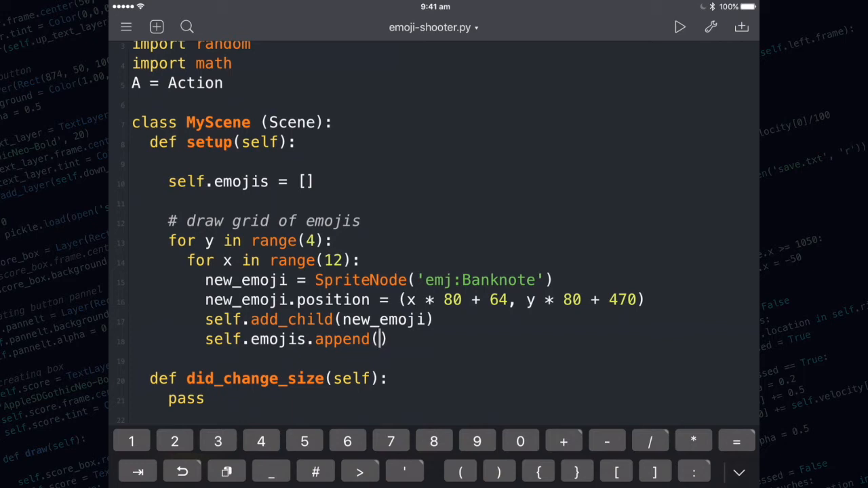
type("new_emoji")
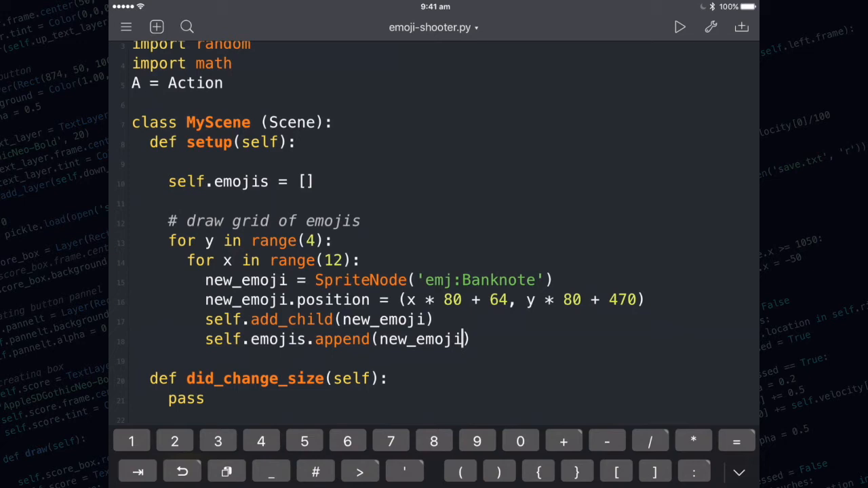
left_click(680, 27)
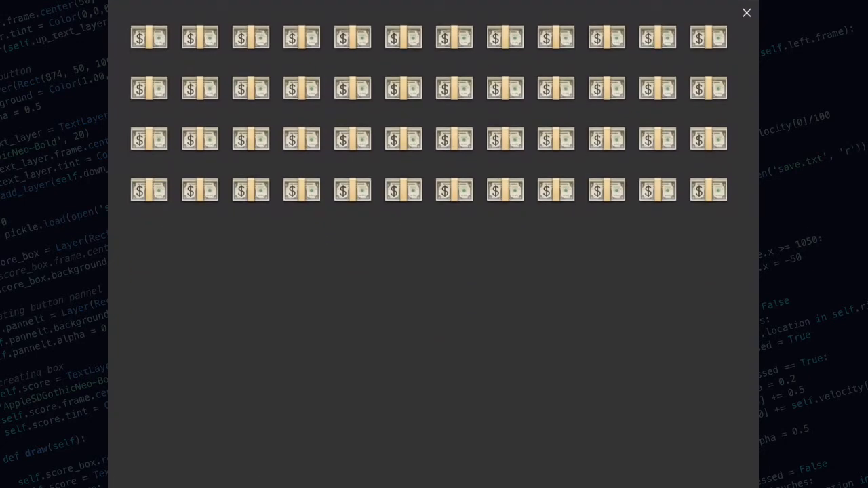
Close the scene and add an empty emoji_image_list = [] line under self.emojis
left_click(746, 12)
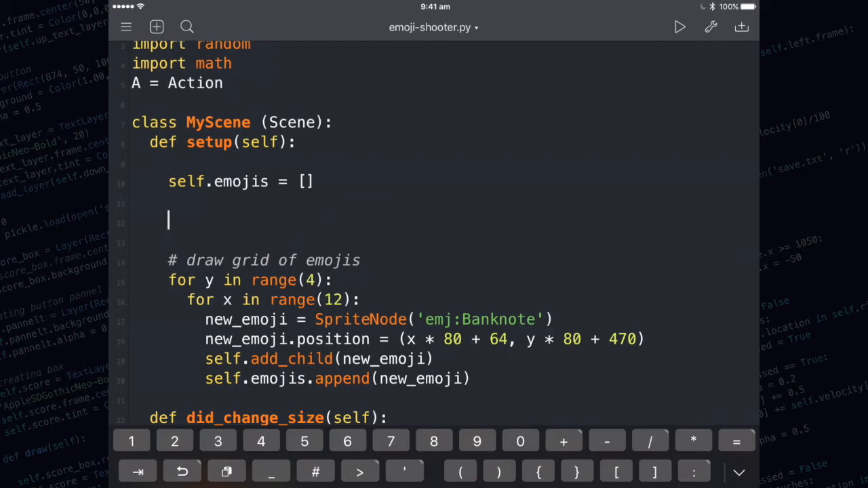
type("emoji_image")
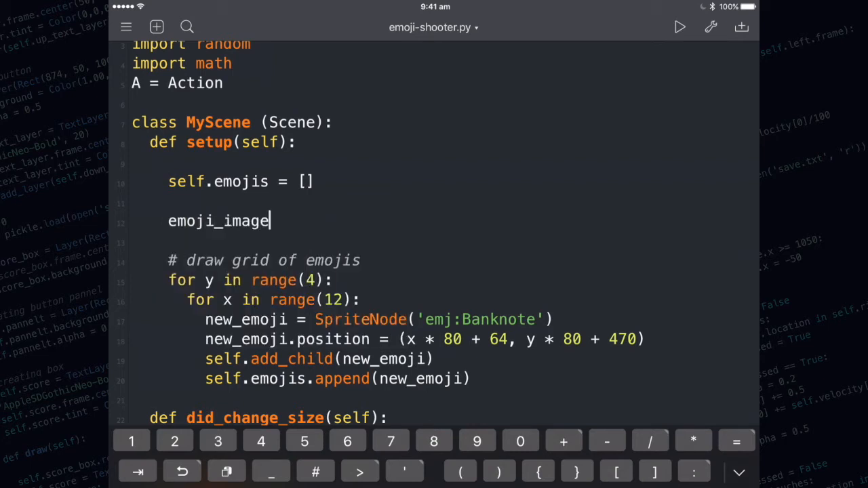
type("_list")
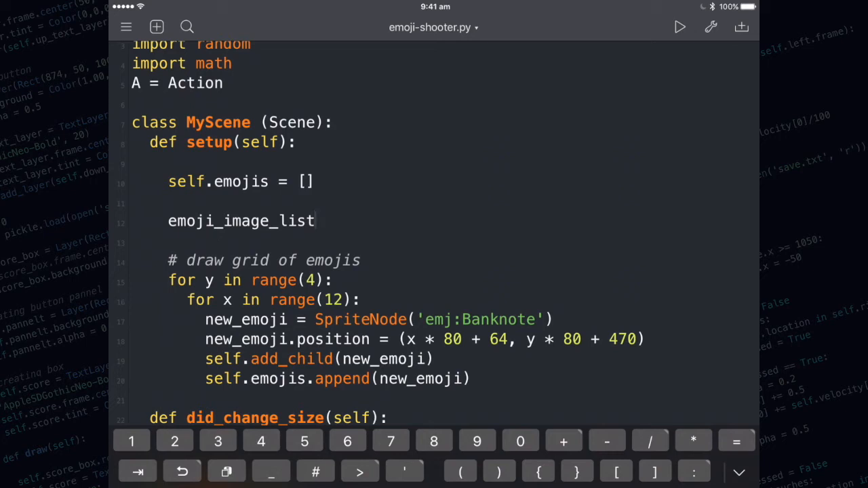
left_click(314, 220)
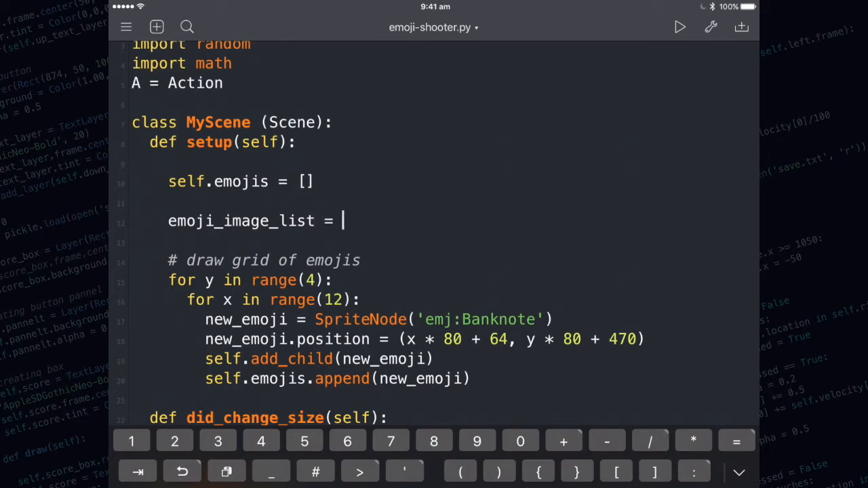
type("[]")
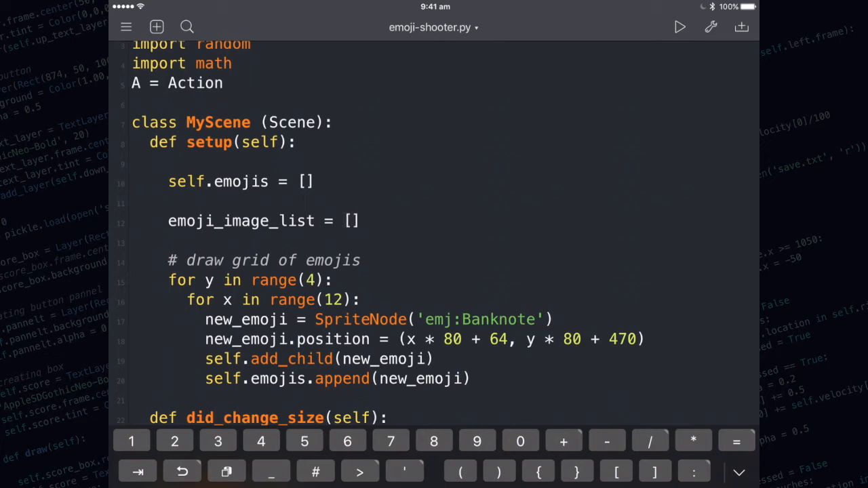
left_click(352, 220)
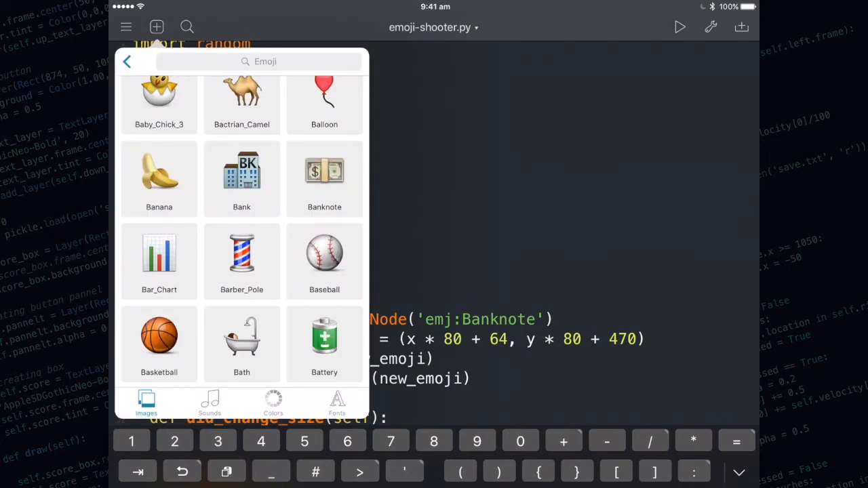
Fill emoji_image_list with Basketball, Blossom, Books, Bug and Christmas_Tree emoji images
left_click(158, 337)
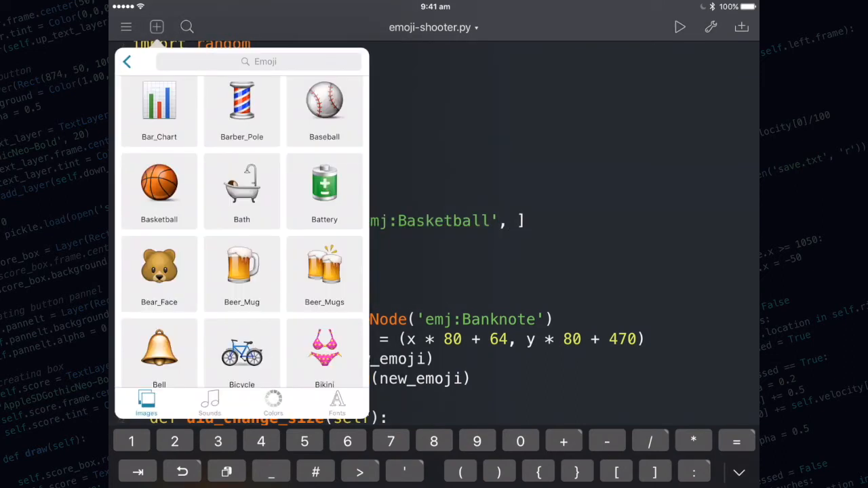
scroll("down", 3)
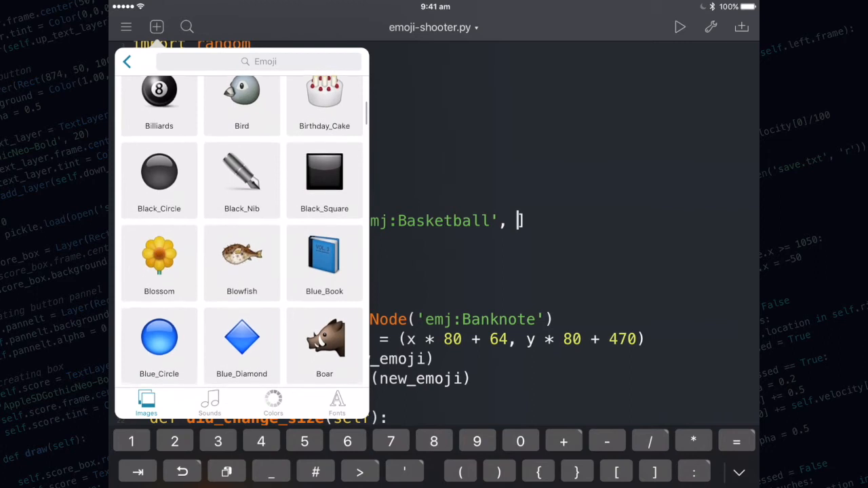
left_click(159, 258)
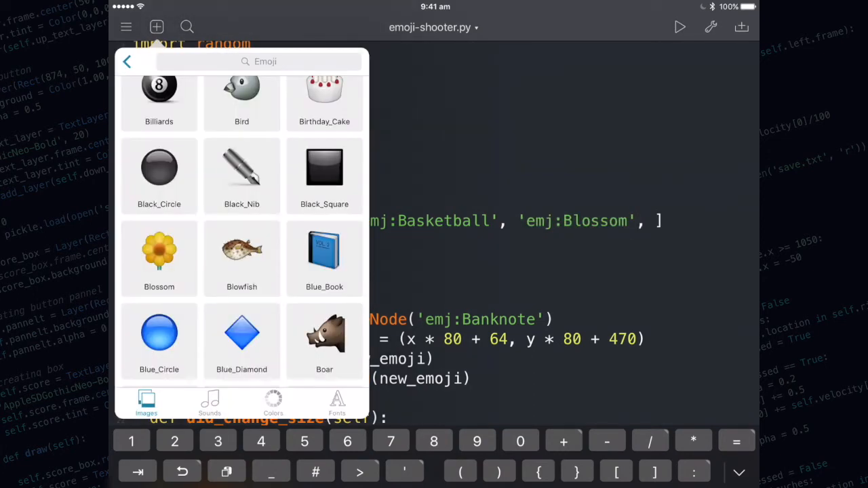
left_click(324, 249)
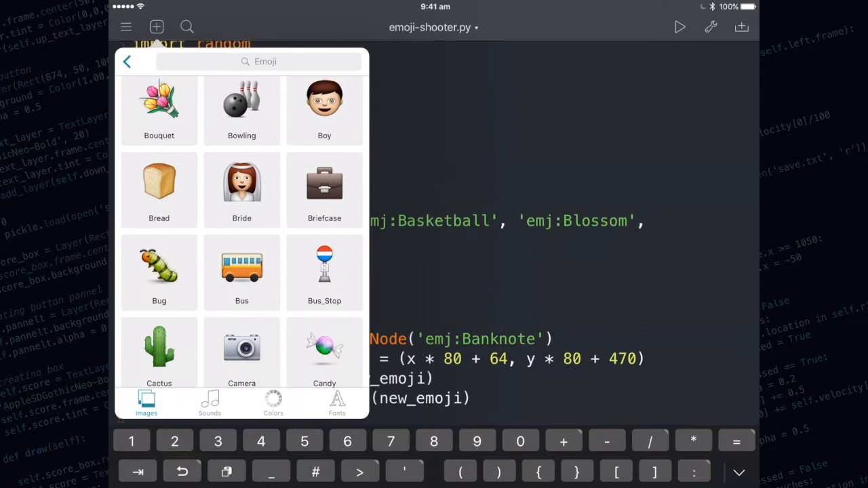
left_click(158, 271)
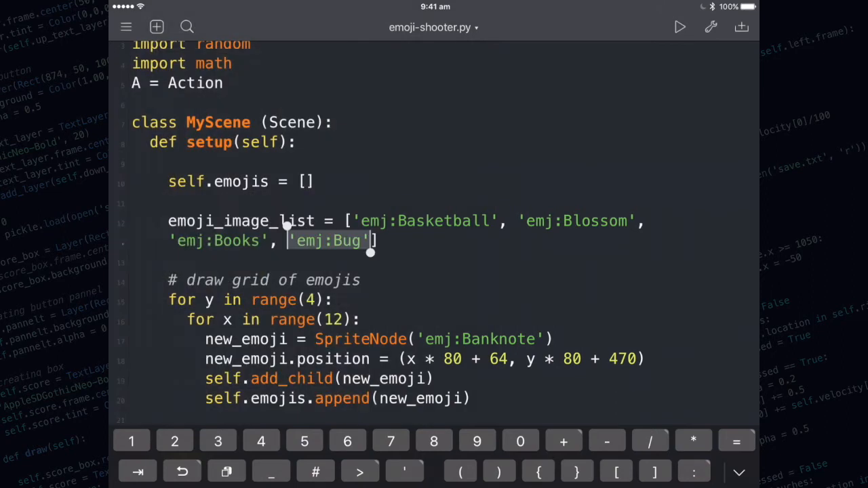
type(",")
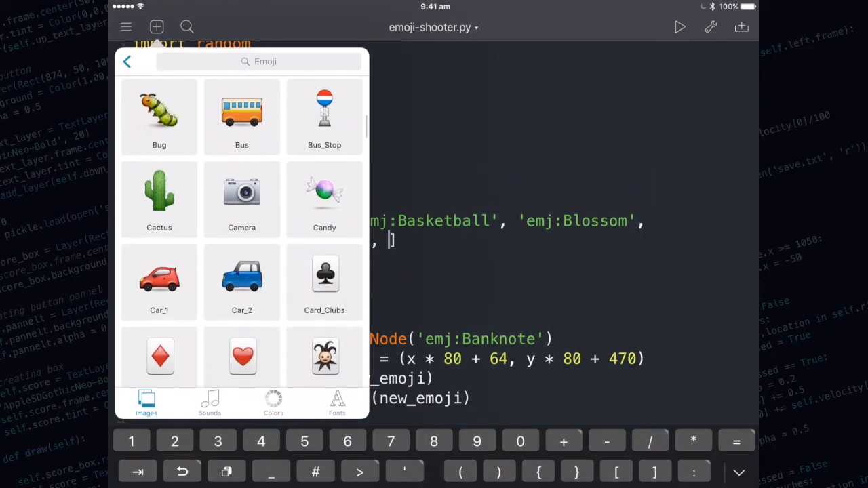
scroll("down", 3)
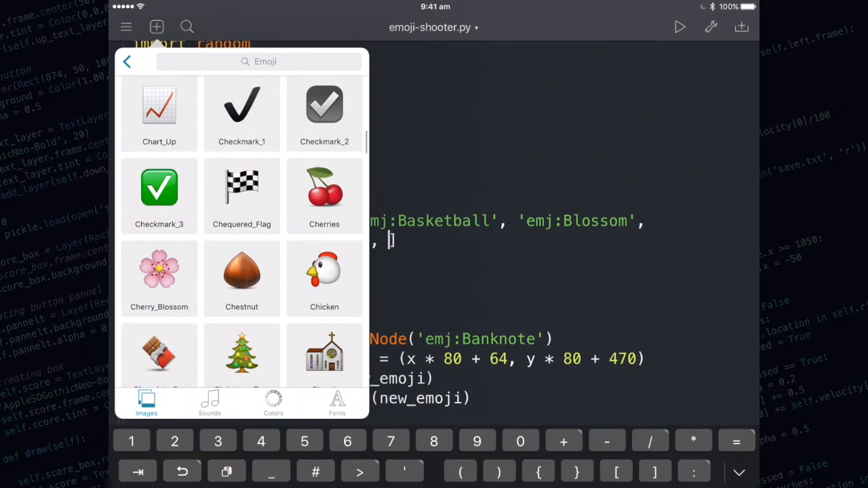
scroll("down", 3)
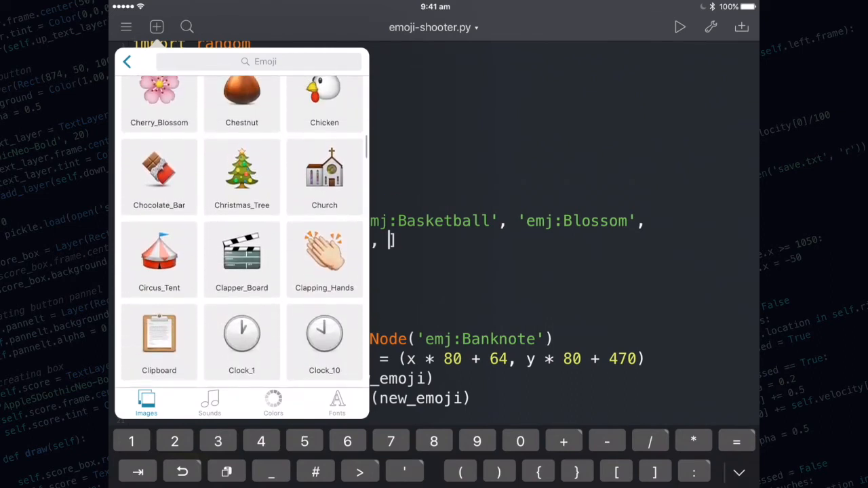
left_click(242, 176)
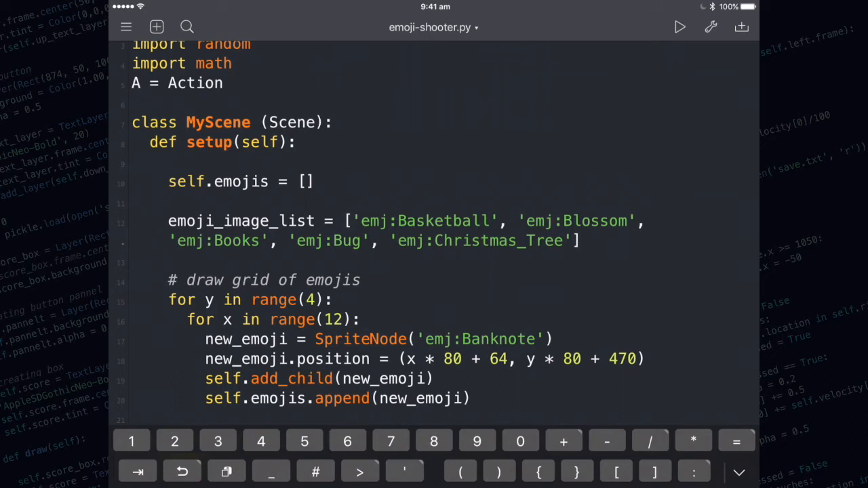
left_click(580, 241)
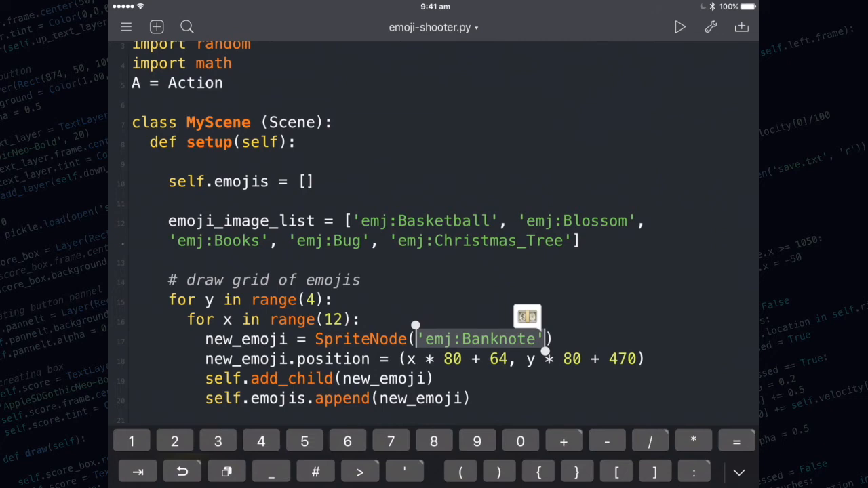
Replace 'emj:Banknote' with random.choice(emoji_image_list) and run the scene
type("random.choice(")
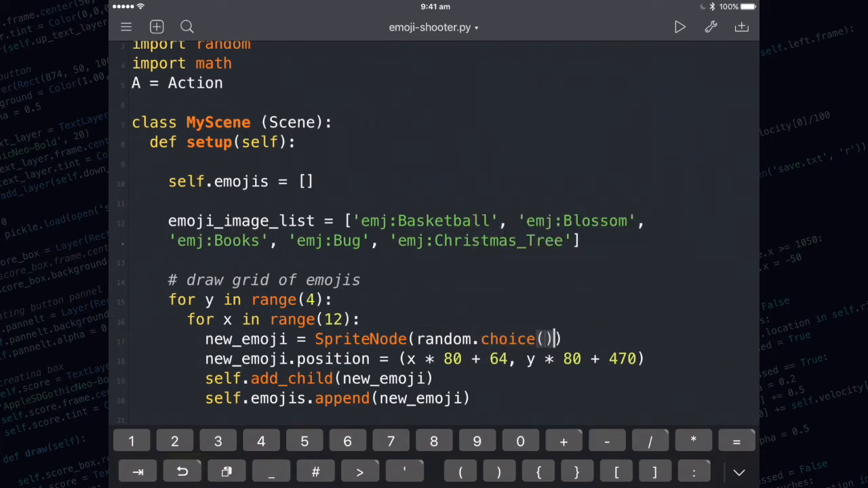
key("backspace")
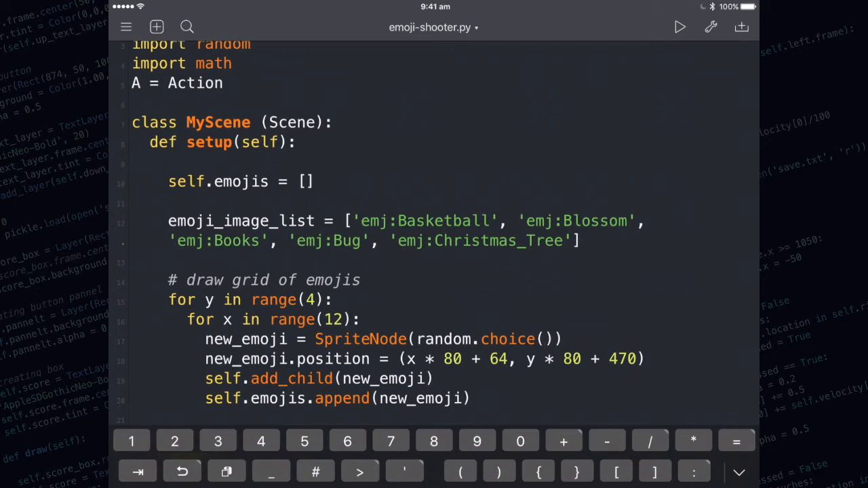
left_click(542, 339)
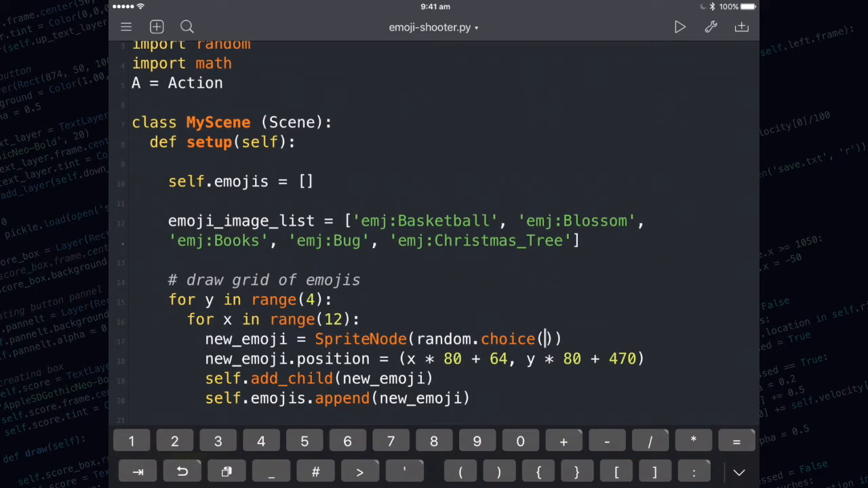
type("emoji")
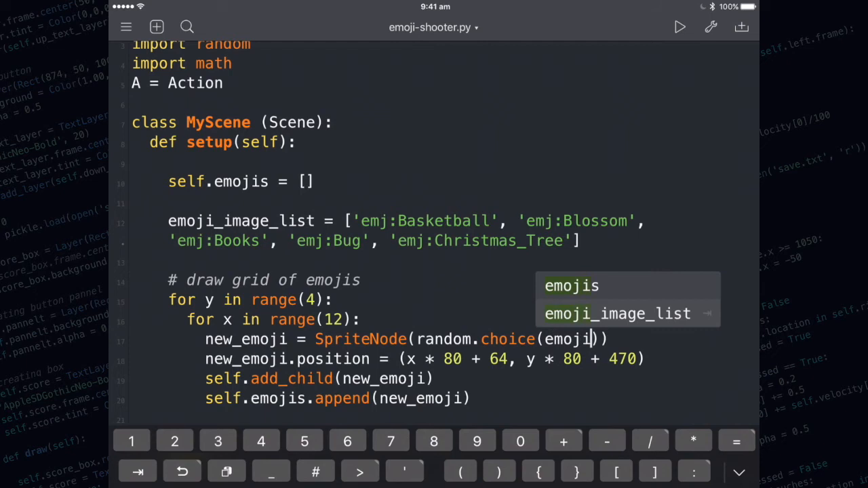
left_click(618, 313)
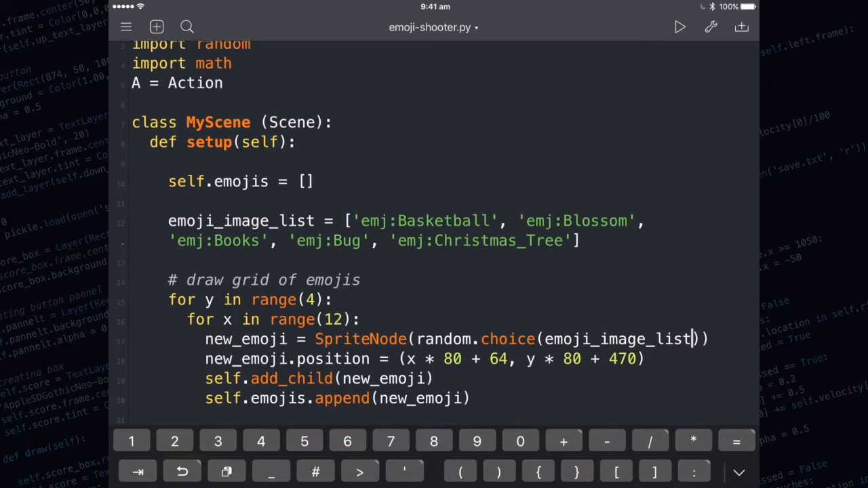
left_click(679, 27)
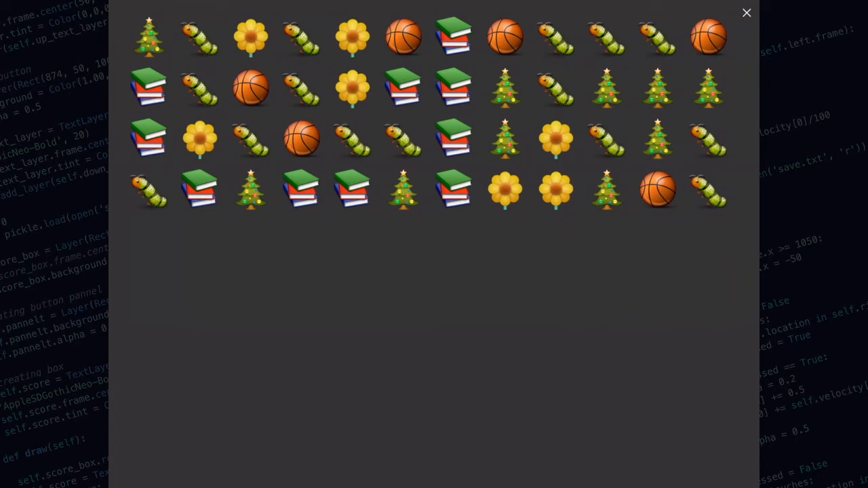
left_click(746, 14)
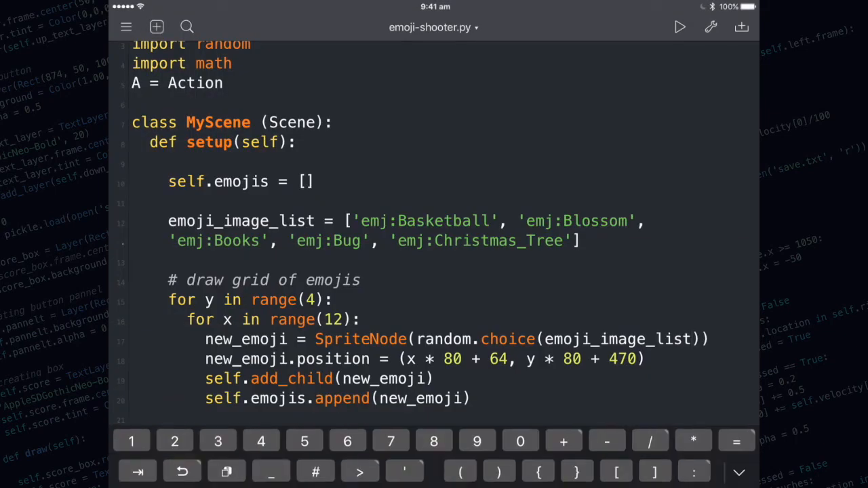
scroll("down", 3)
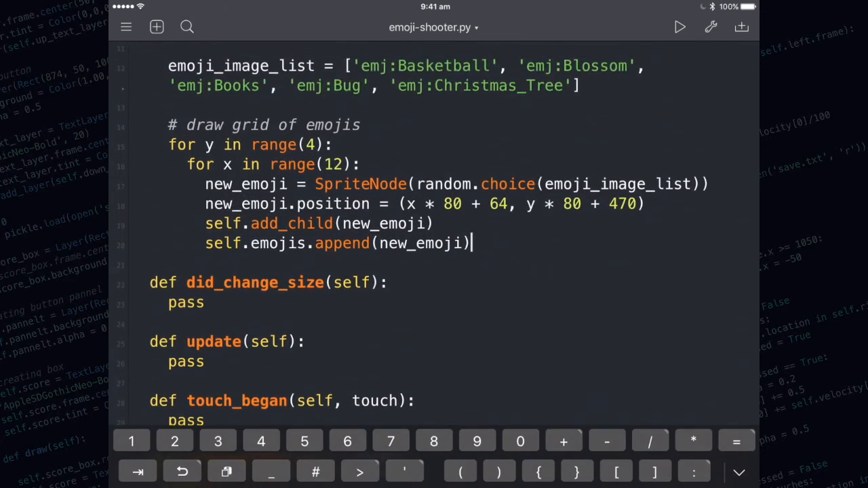
Add a 'create spaceship' comment and a self.spaceship = SpriteNode( line after the grid loop
key("return")
type("#")
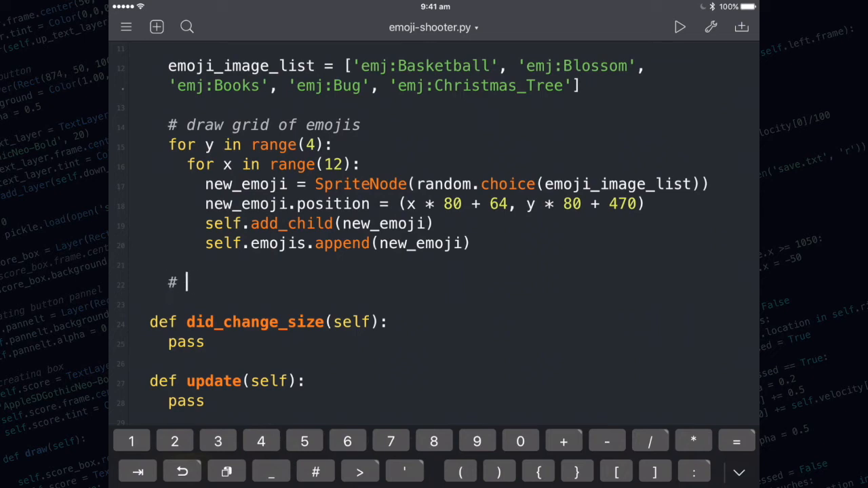
type("create spaceship")
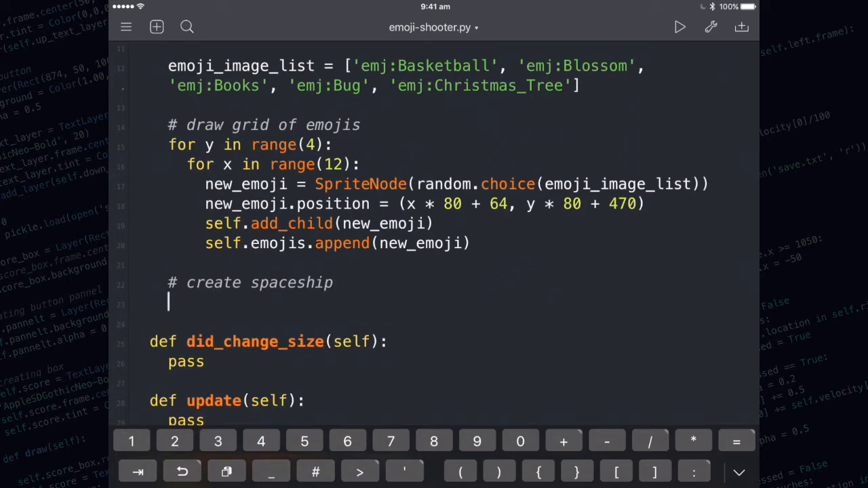
type("self.spacesh")
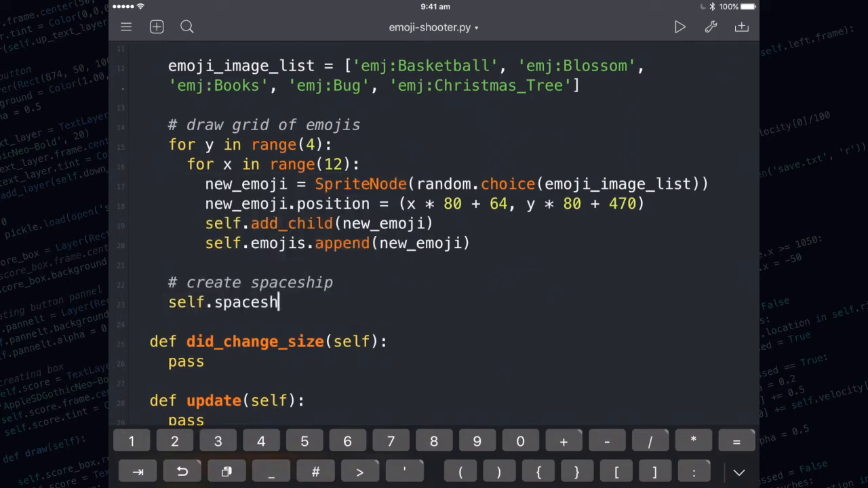
type("ip =")
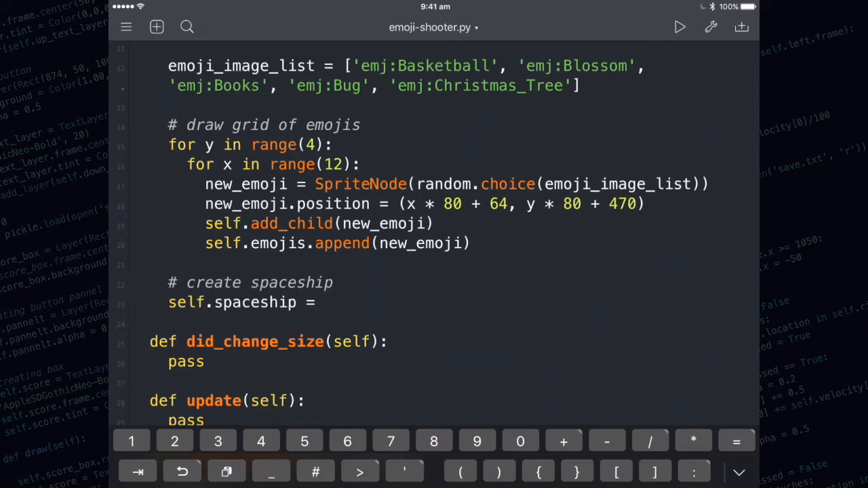
left_click(318, 303)
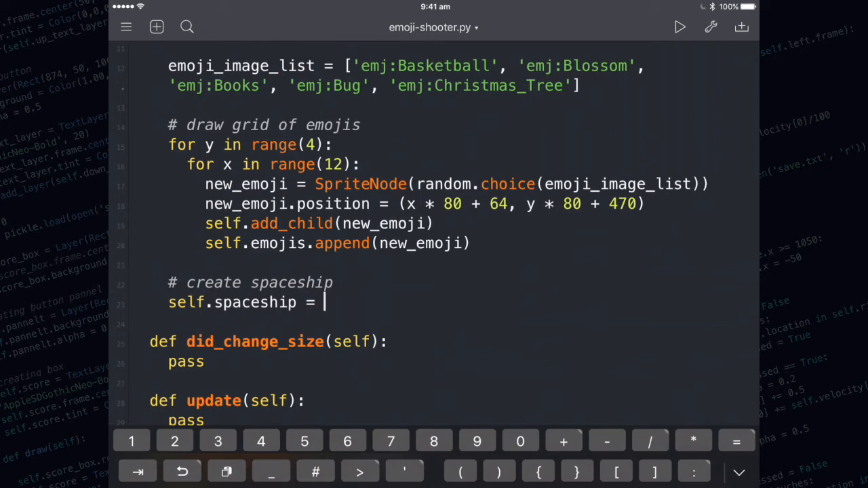
type("SpriteNode(")
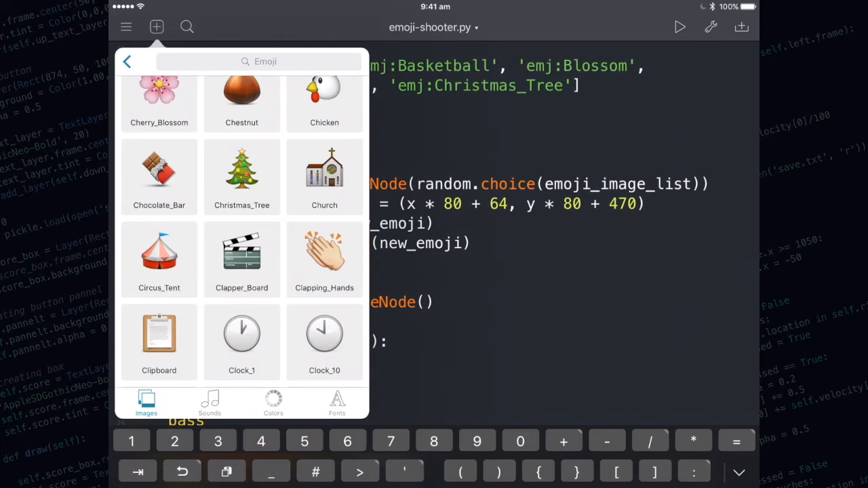
Browse the Space Shooter Art image collection for a spaceship sprite
left_click(128, 63)
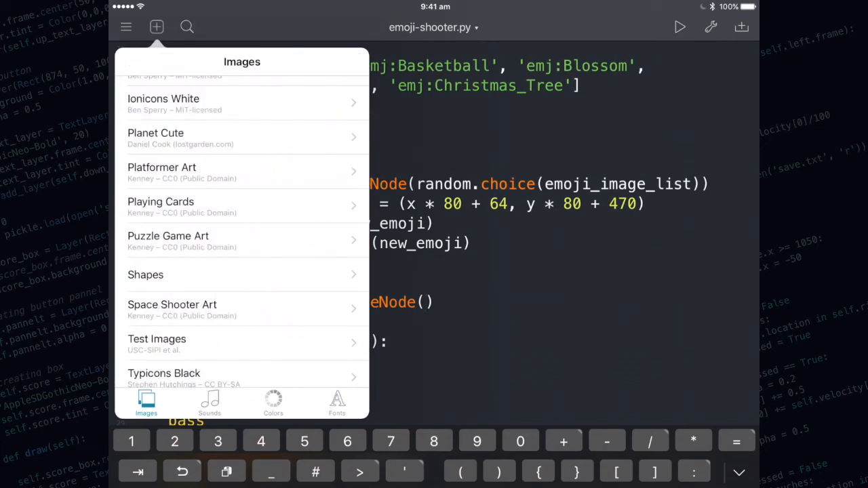
left_click(171, 304)
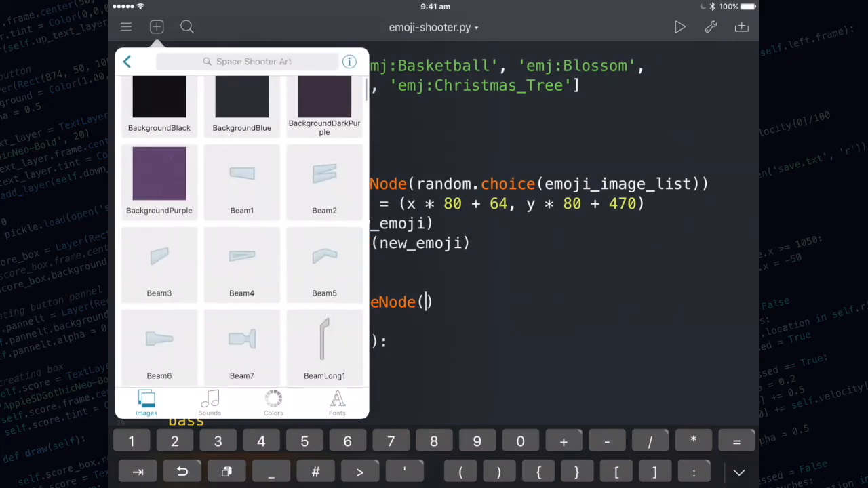
scroll("down", 3)
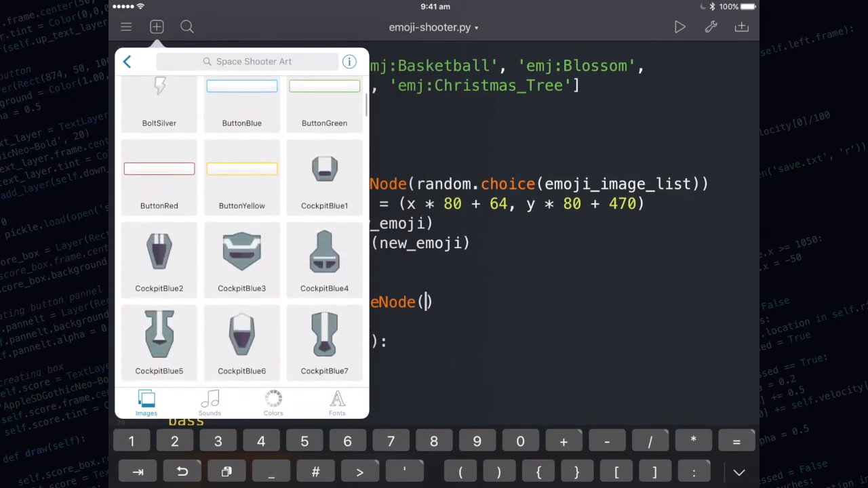
scroll("down", 3)
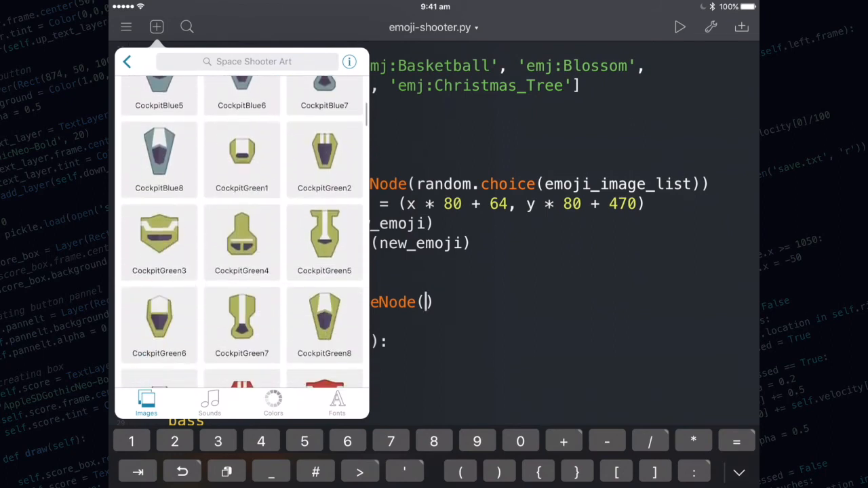
scroll("down", 3)
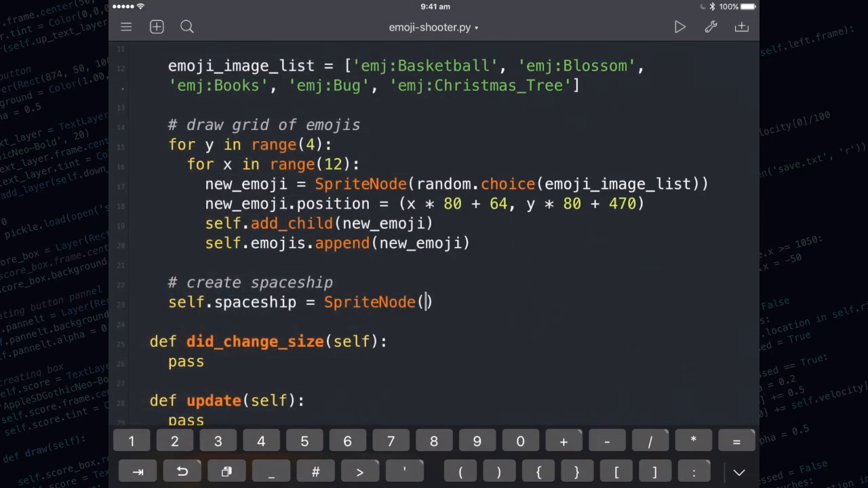
Finish the spaceship SpriteNode with 'spc:EnemyBlue3' and set its position to (512, 70)
type("'spc:EnemyBlue3'")
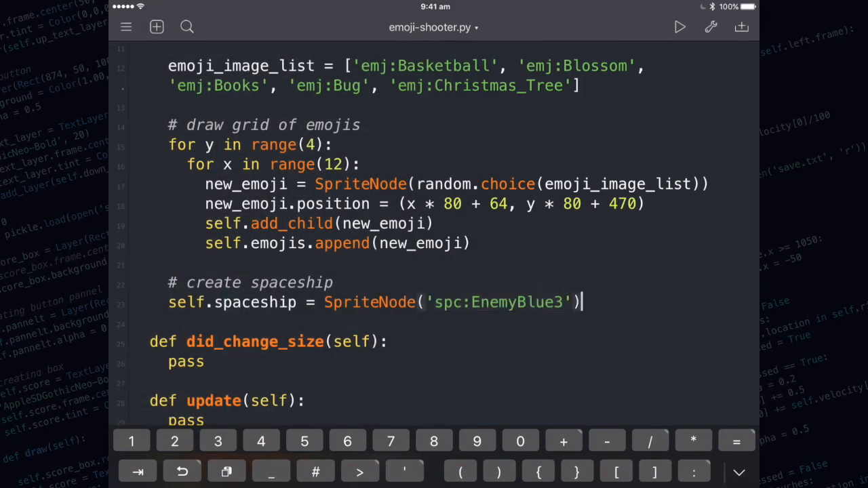
key("return")
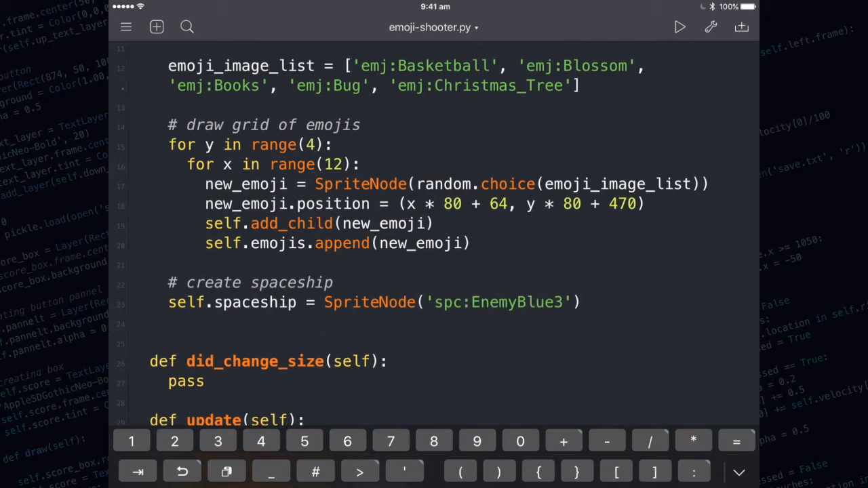
type("self.spaceship")
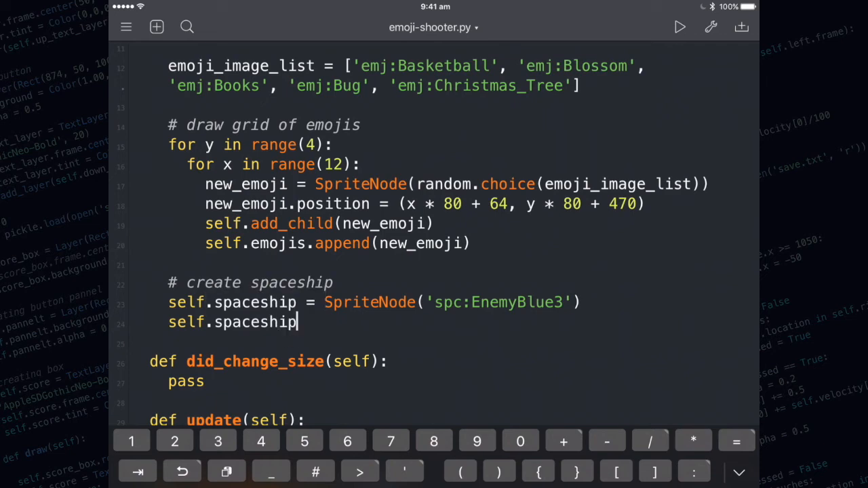
type(".position")
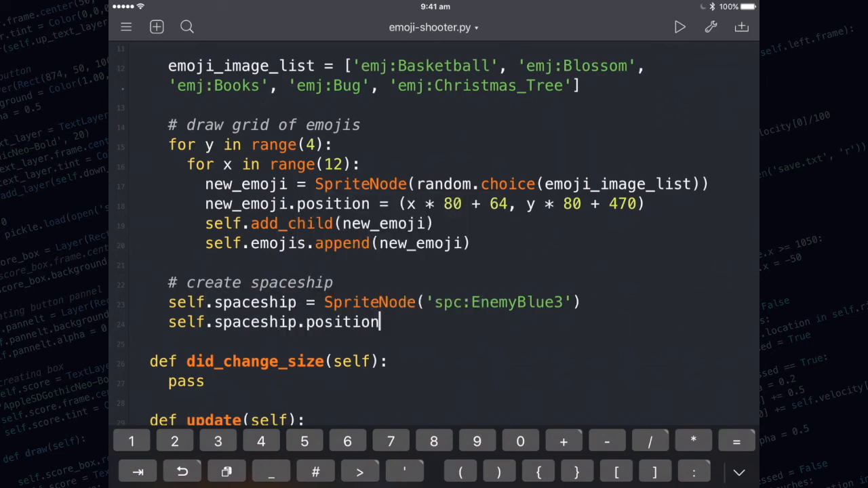
type("= ()")
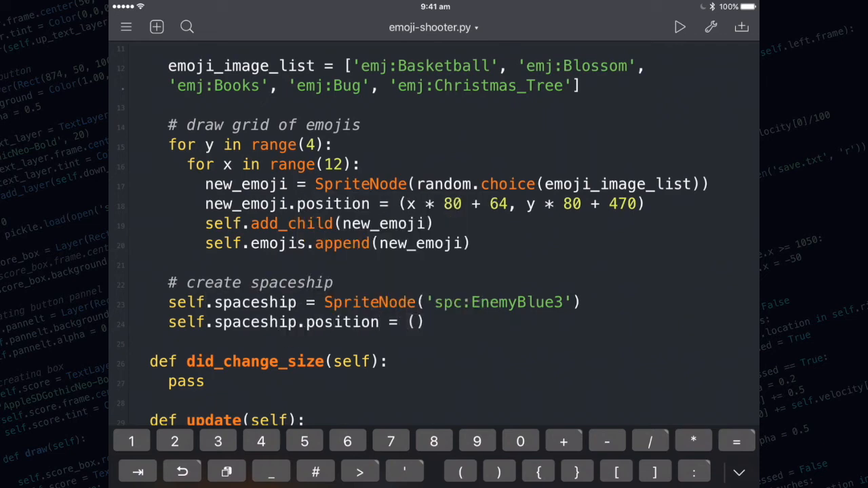
type("512, 70")
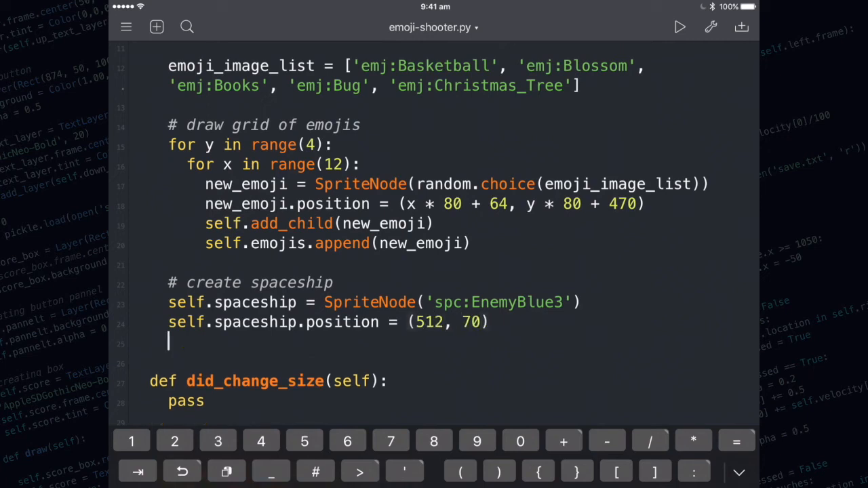
Add the spaceship to the scene with self.add_child(self.spaceship)
type("self.add")
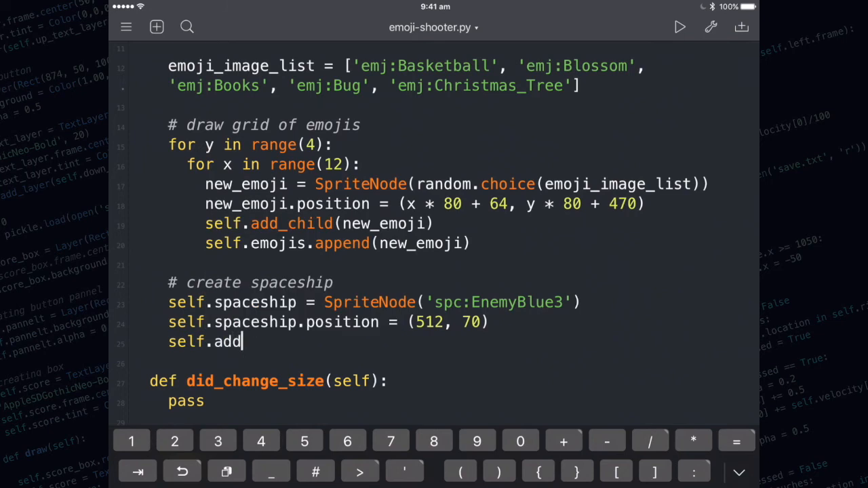
type("_child()")
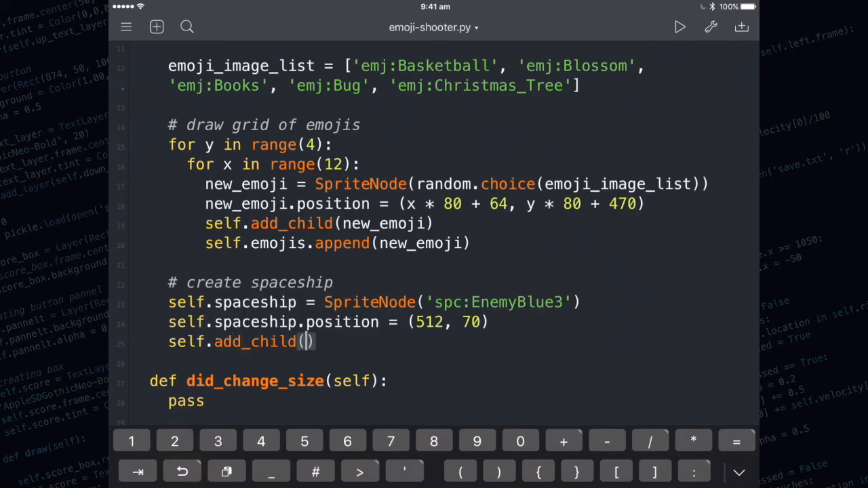
type("self.spaceship")
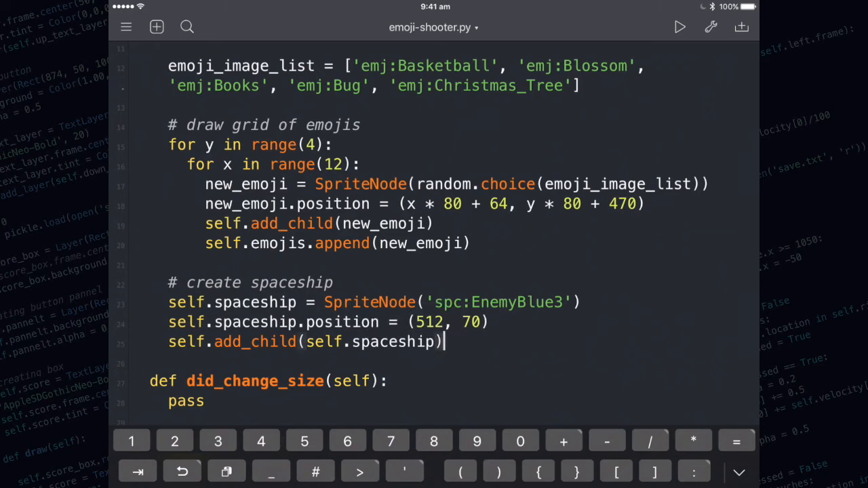
left_click(678, 27)
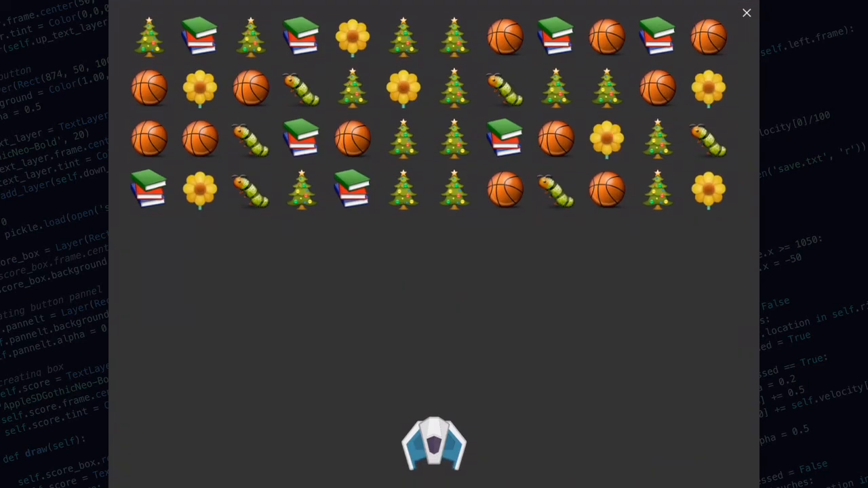
left_click(746, 14)
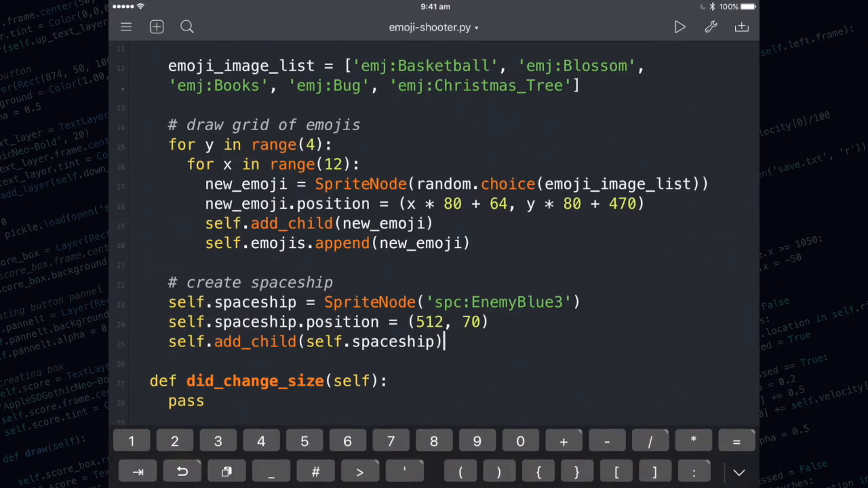
scroll("down", 3)
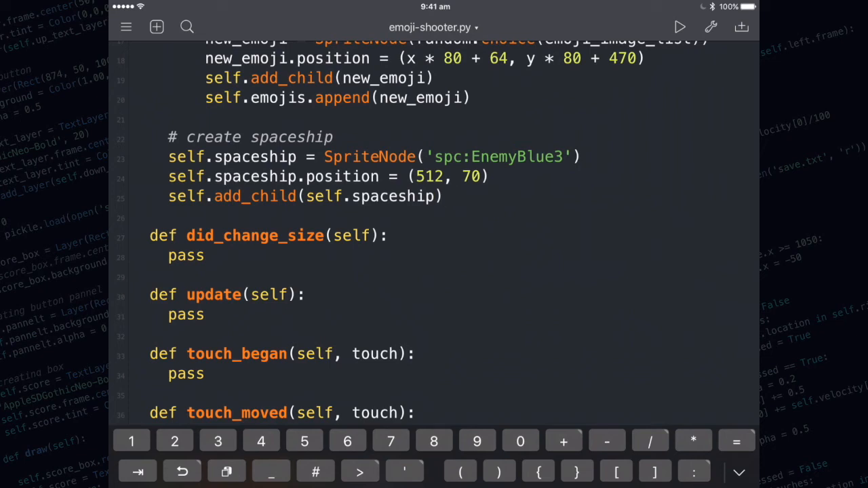
Replace pass in update with new_x = self.spaceship.position.x - gravity().y * 30
left_click(442, 195)
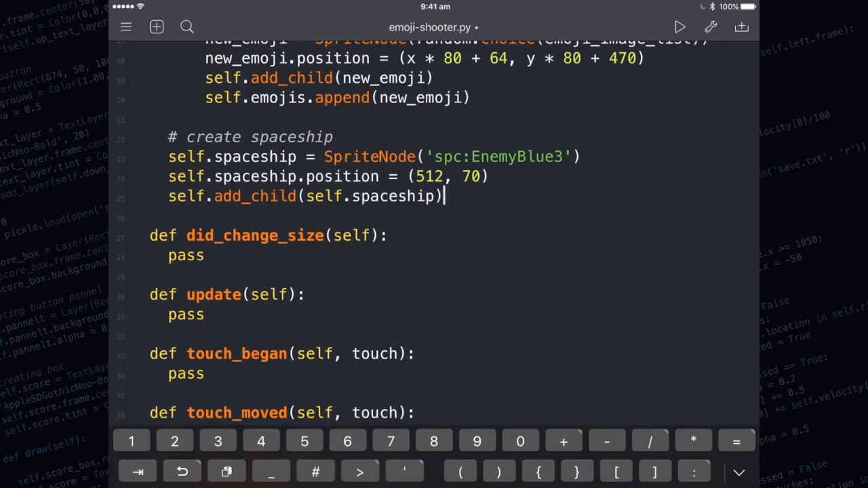
double_click(186, 315)
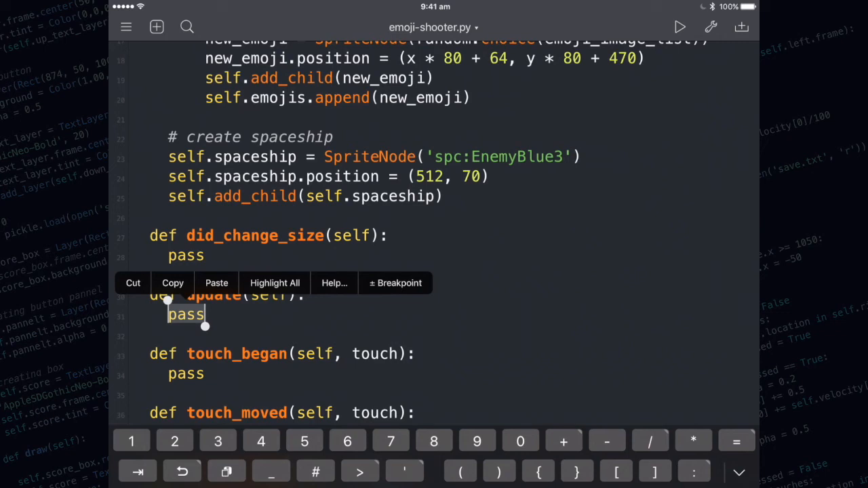
type("new_x")
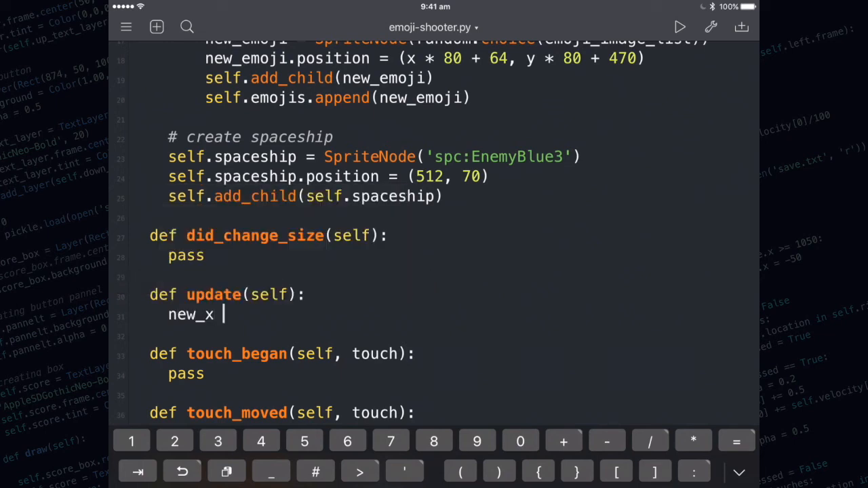
type("=")
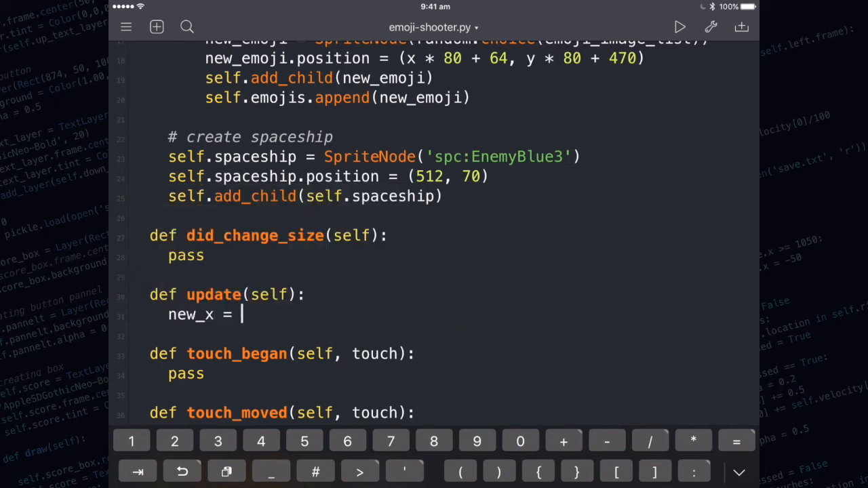
type("self.spaceship.posi")
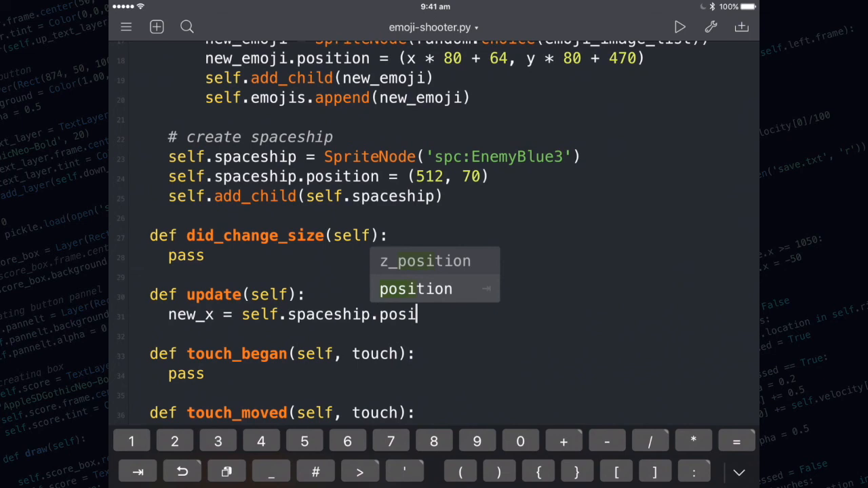
left_click(415, 289)
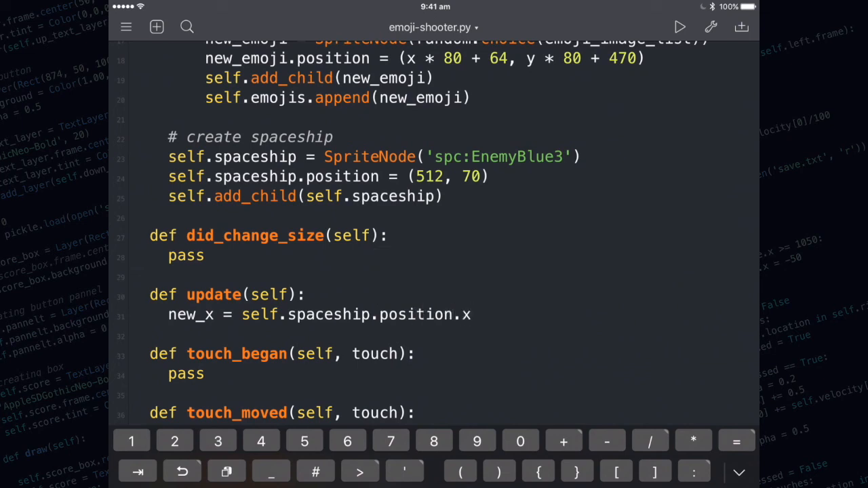
type("- gravity(")
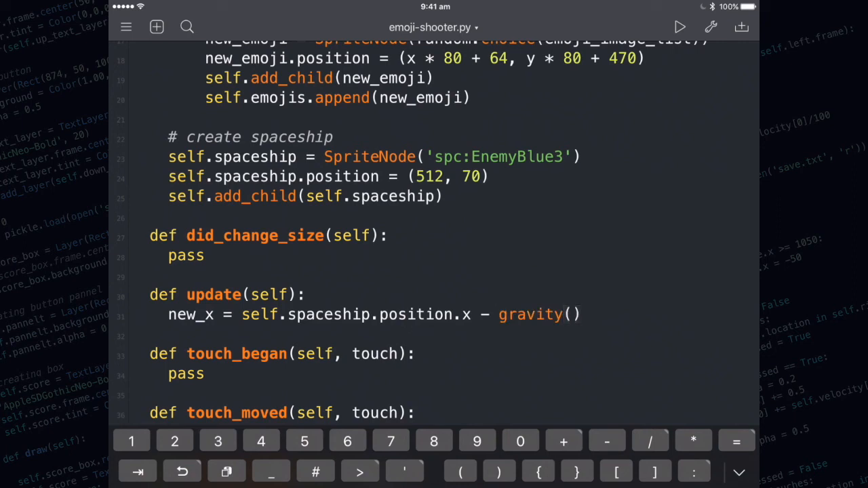
type(".y")
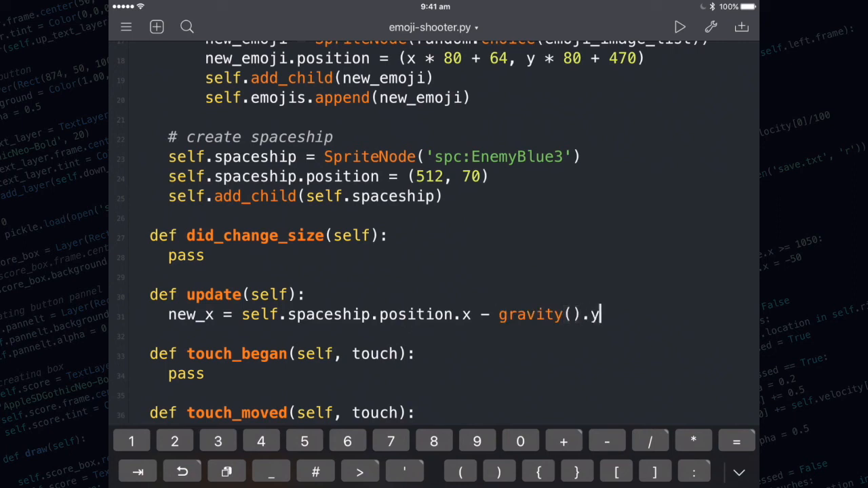
type("*")
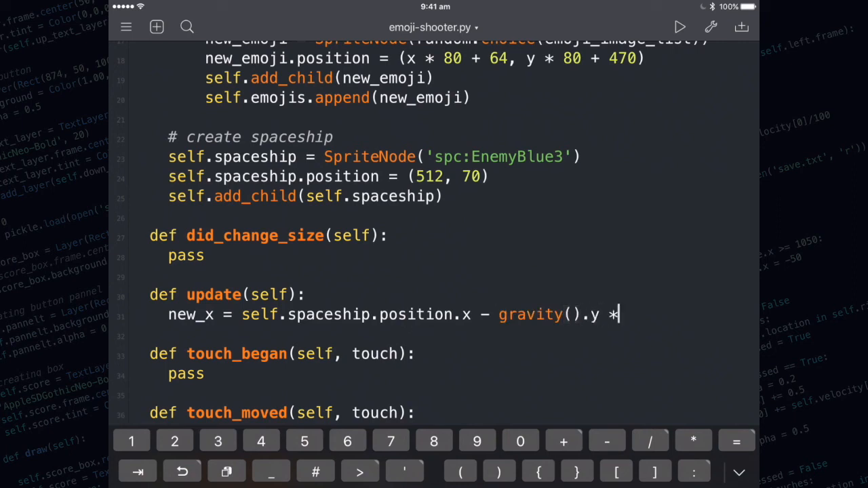
type("30")
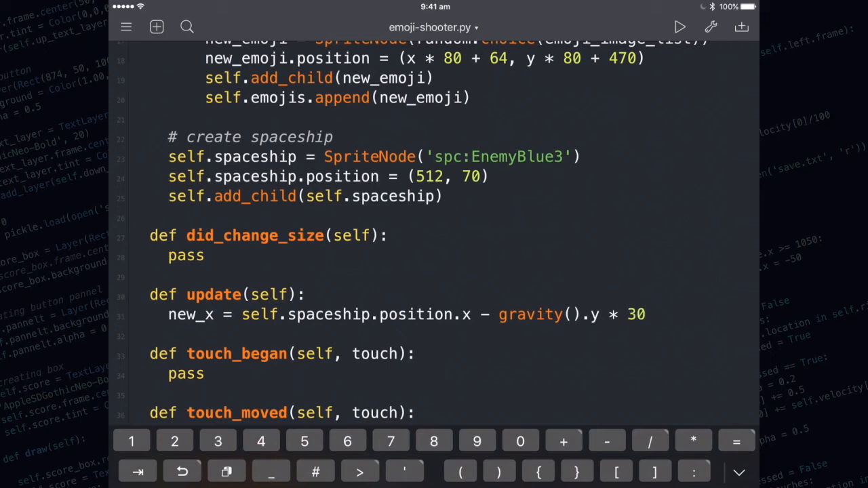
Begin the next line assigning self.spaceship.position = (new_x, 70)
left_click(594, 315)
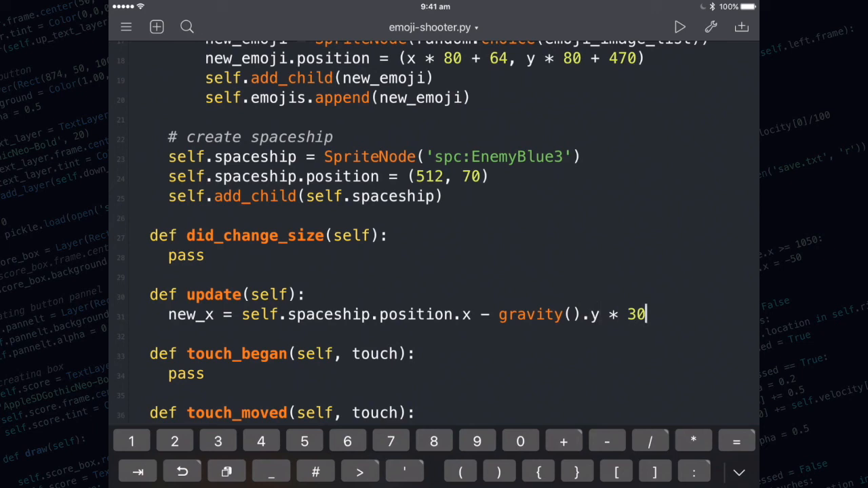
key("return")
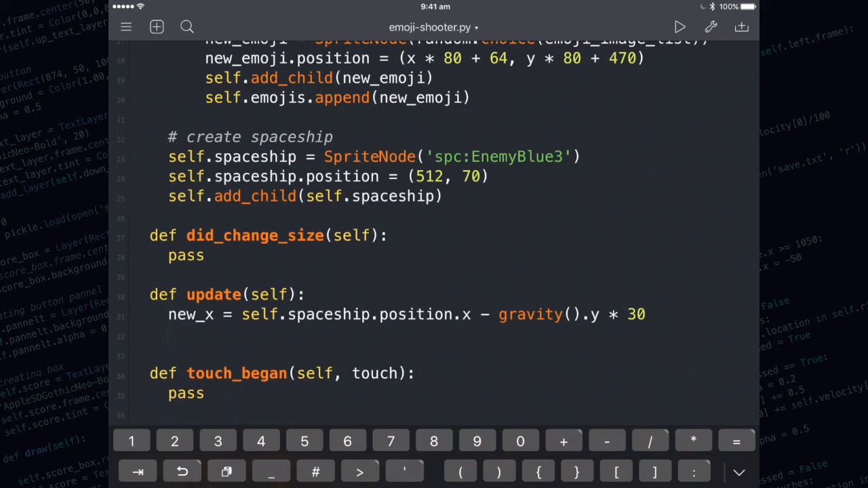
type("self.spaceship.position = (new_x, 70")
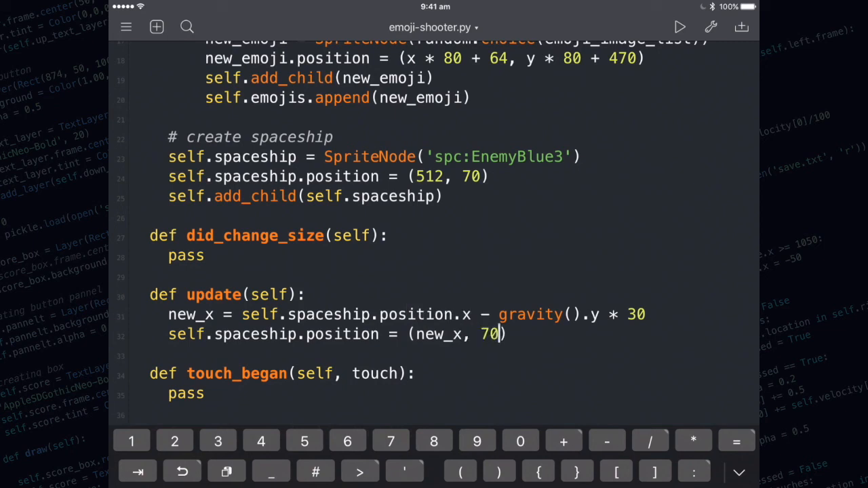
left_click(680, 27)
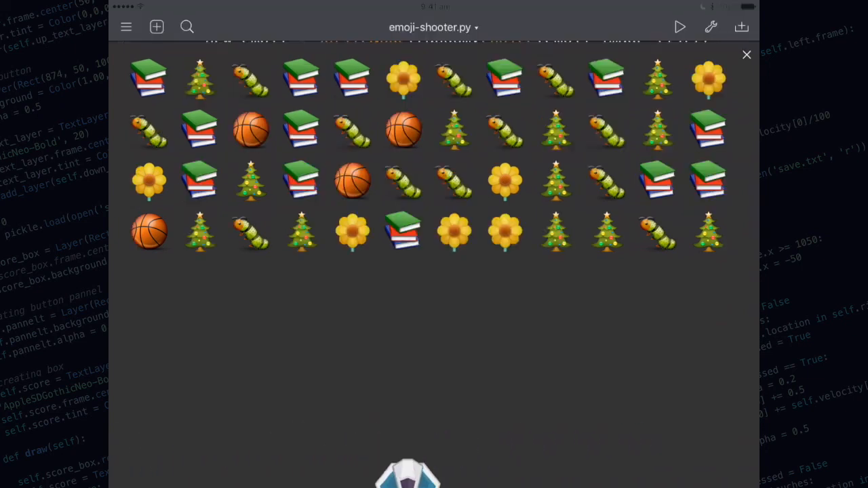
left_click(746, 55)
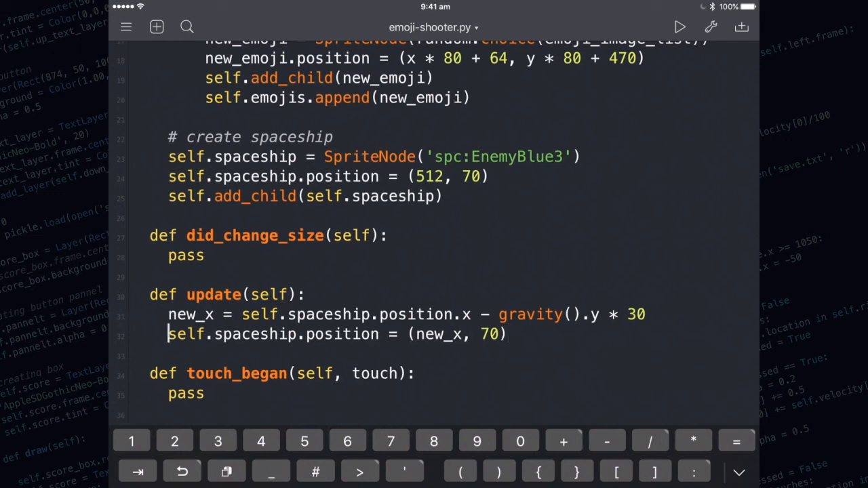
Guard the move with if new_x >= 0 and new_x <= 1024: and run the game
key("return")
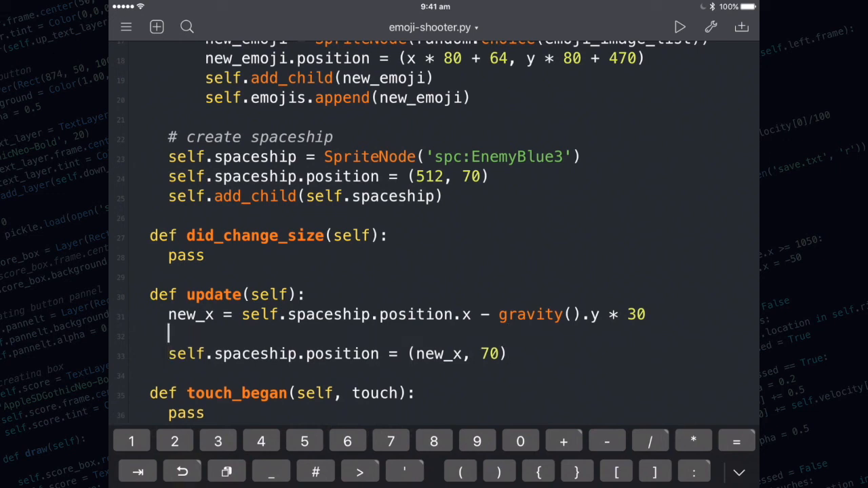
type("if new_x")
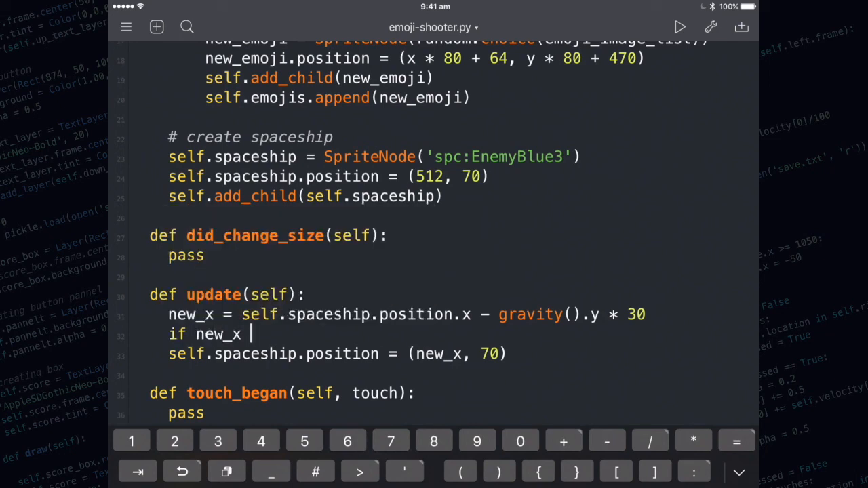
type(">= 0")
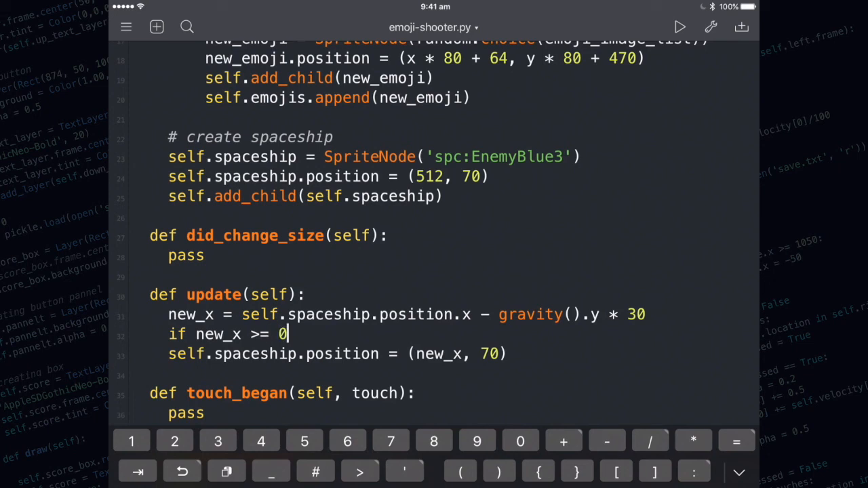
type("and new")
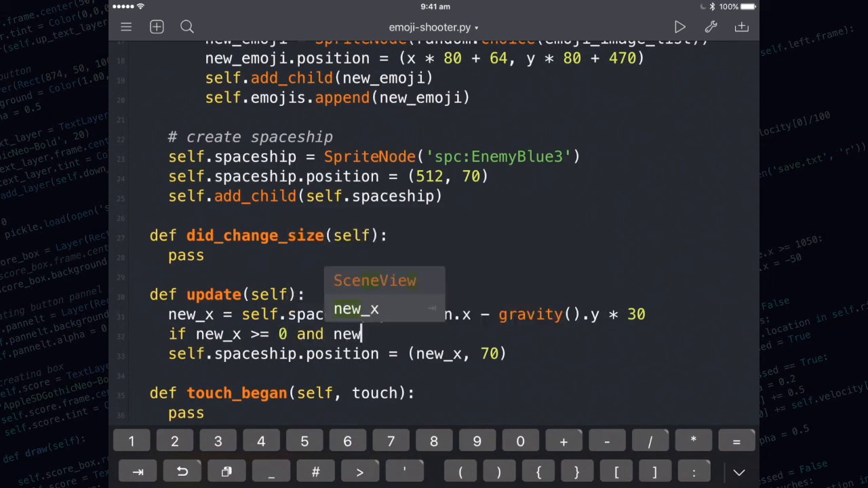
type("<")
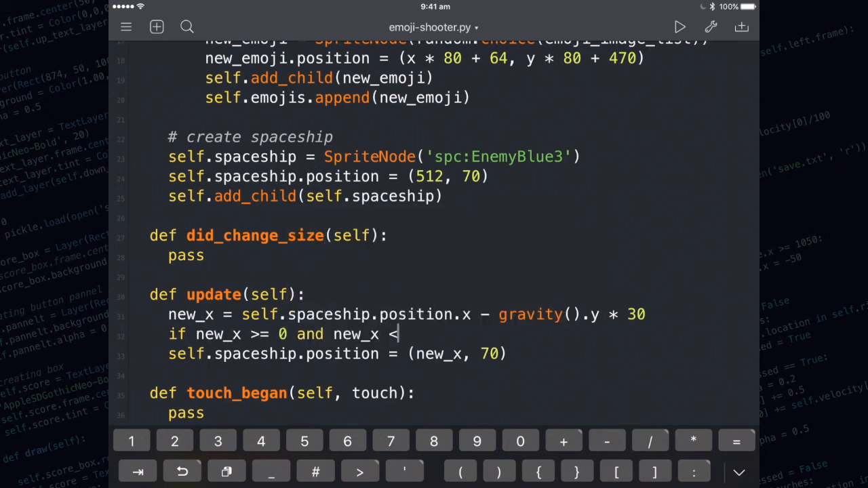
type("= 1024")
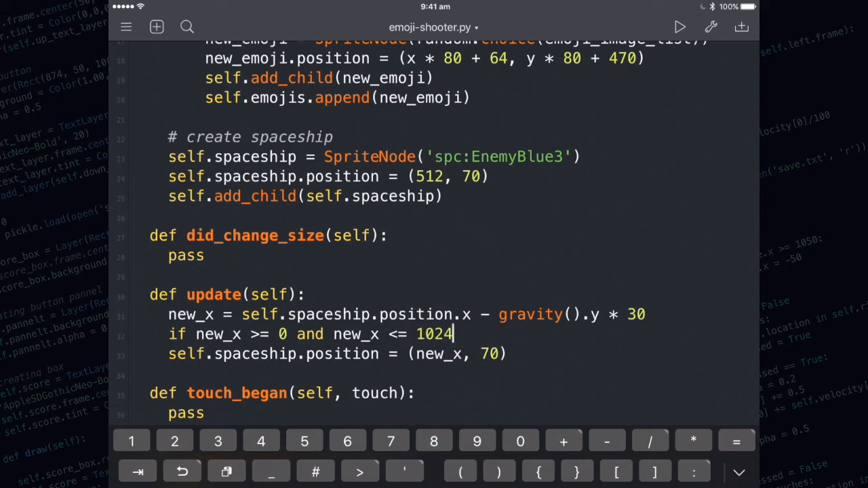
type(":")
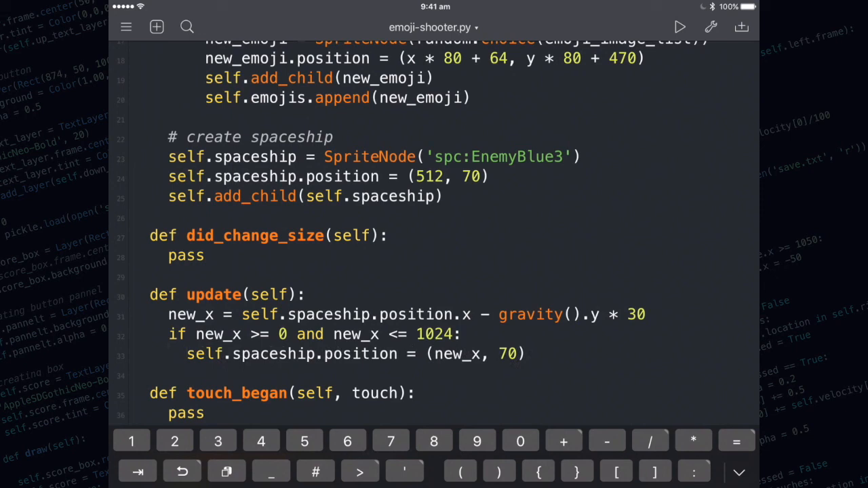
left_click(678, 27)
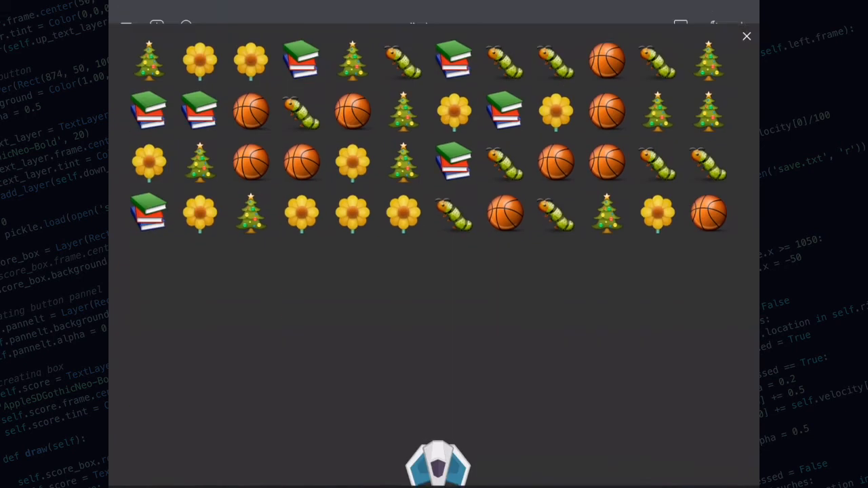